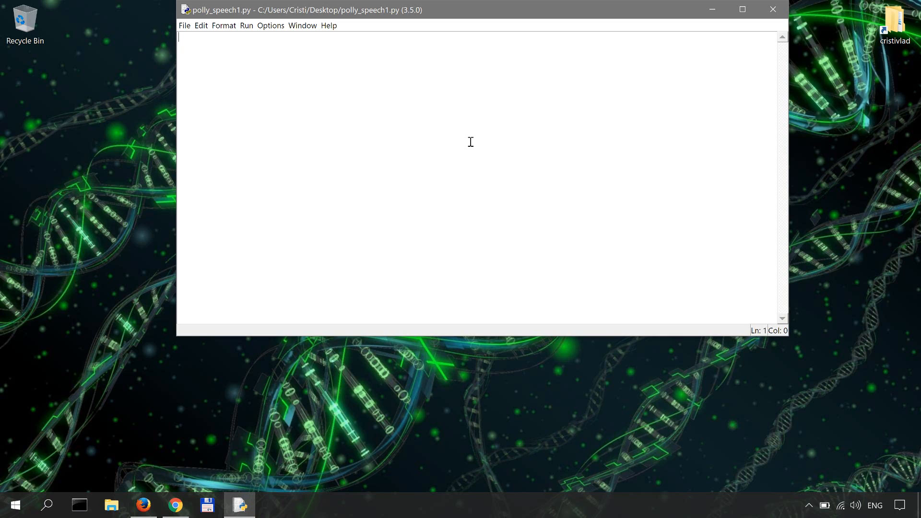
{"action": "mouse_move", "coordinate": [312, 209]}
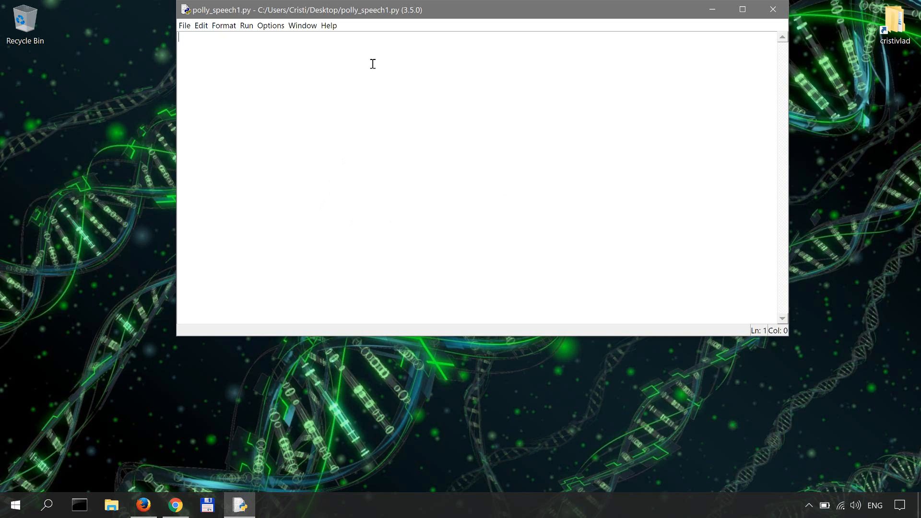
{"action": "mouse_move", "coordinate": [412, 81]}
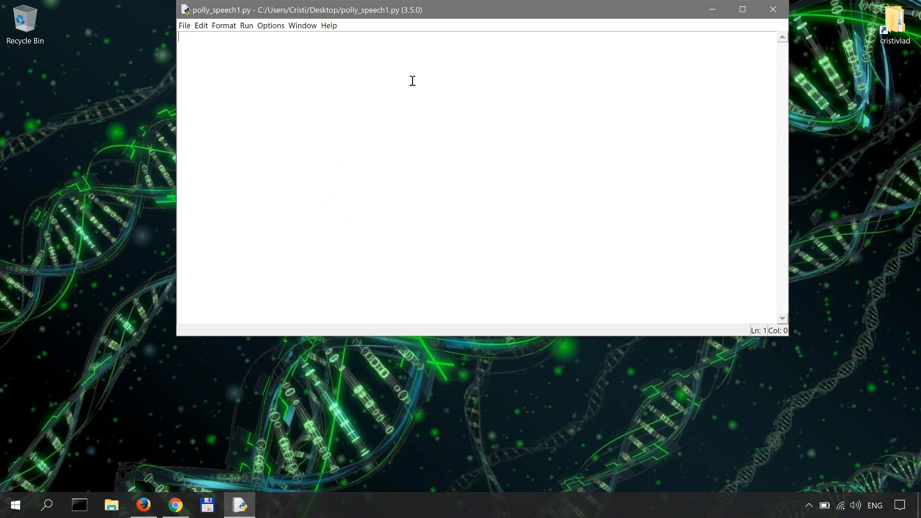
- Add import lines for boto3, pygame's mixer and os
{"action": "type", "text": "import boto3"}
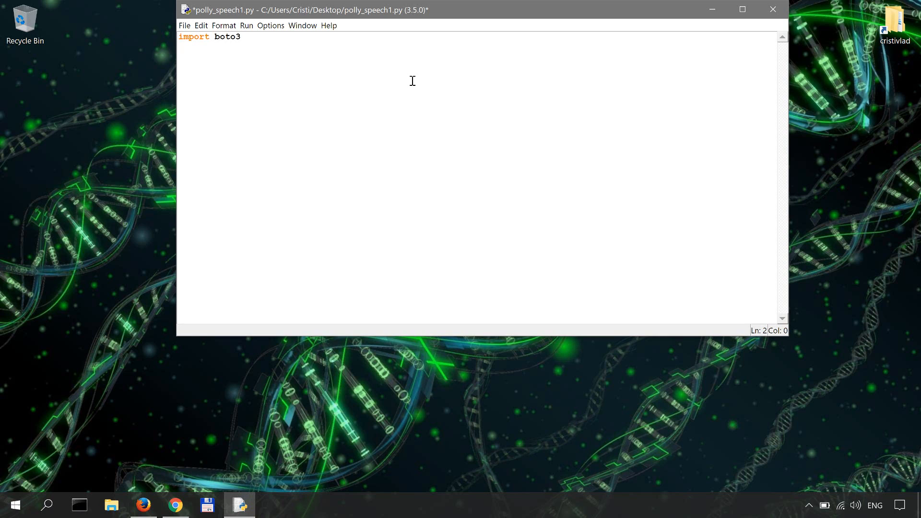
{"action": "type", "text": "from pyg"}
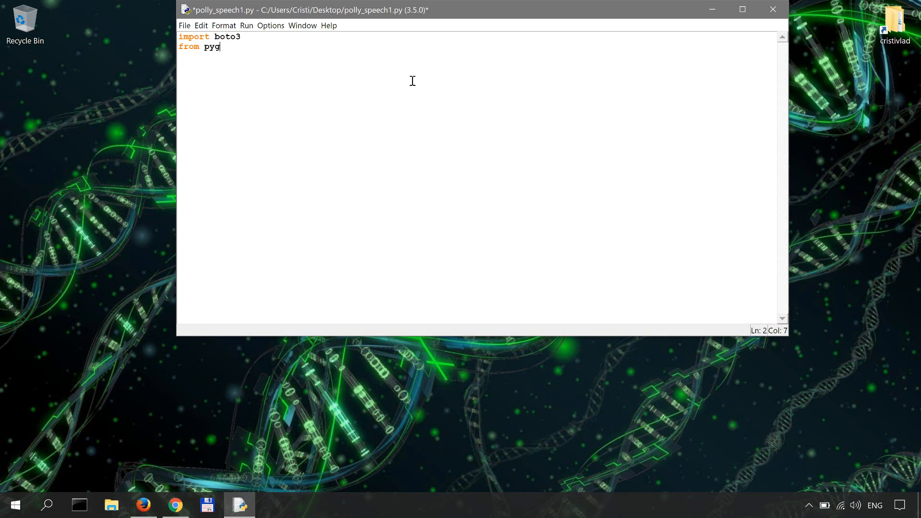
{"action": "type", "text": "ame import"}
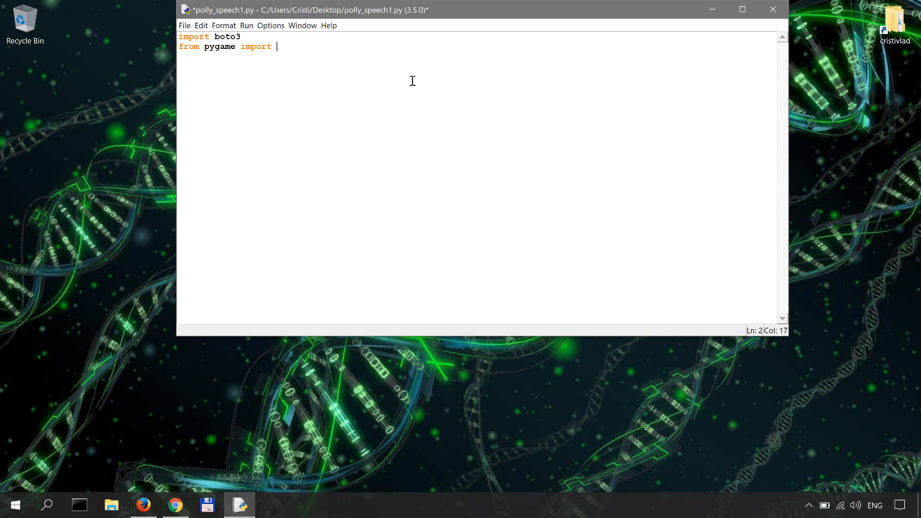
{"action": "type", "text": "mixer"}
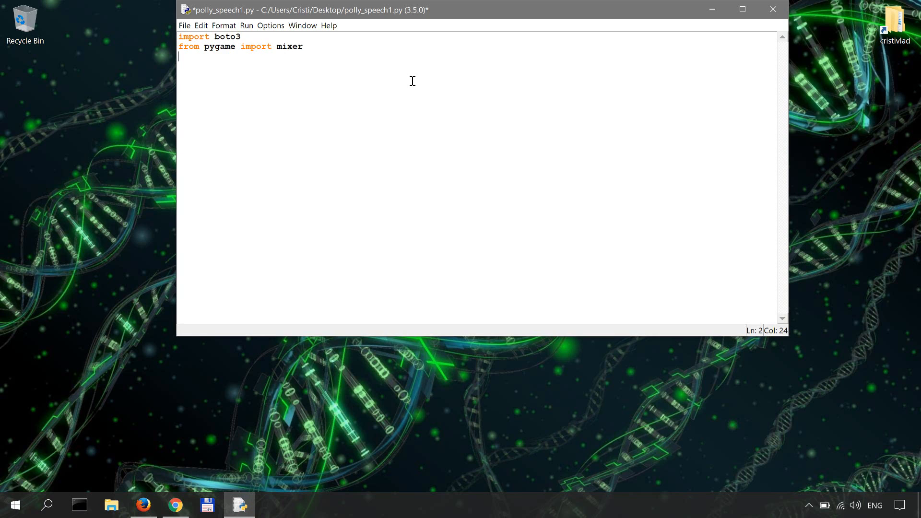
{"action": "type", "text": "import o"}
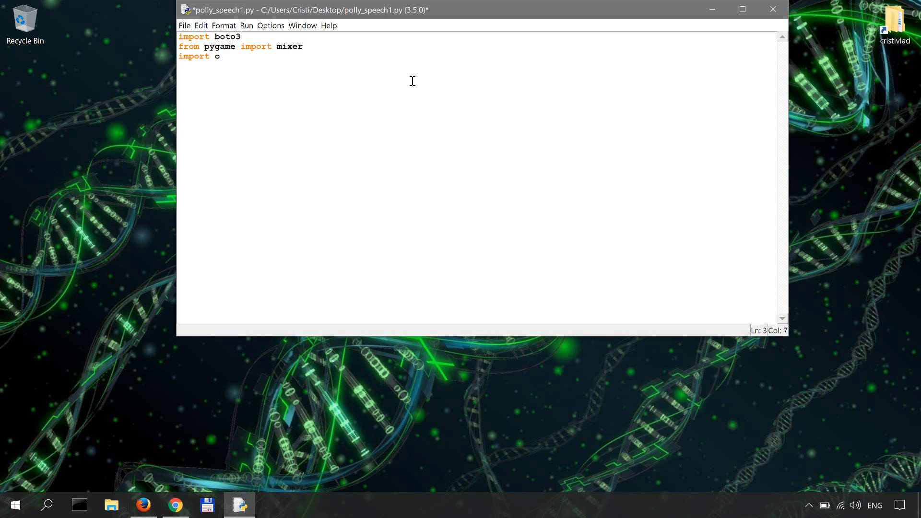
{"action": "type", "text": "s"}
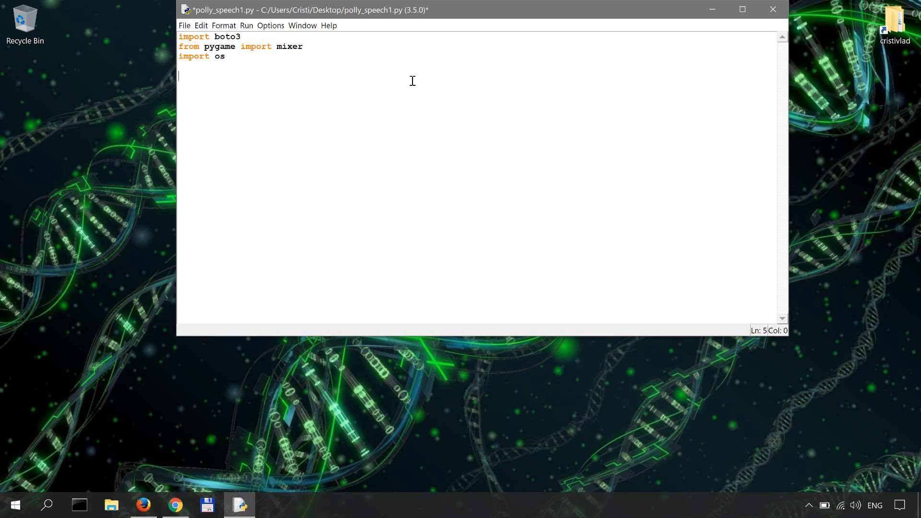
- Create polly = boto3.client('polly') and begin the spoken_text = assignment
{"action": "type", "text": "polly = boto3."}
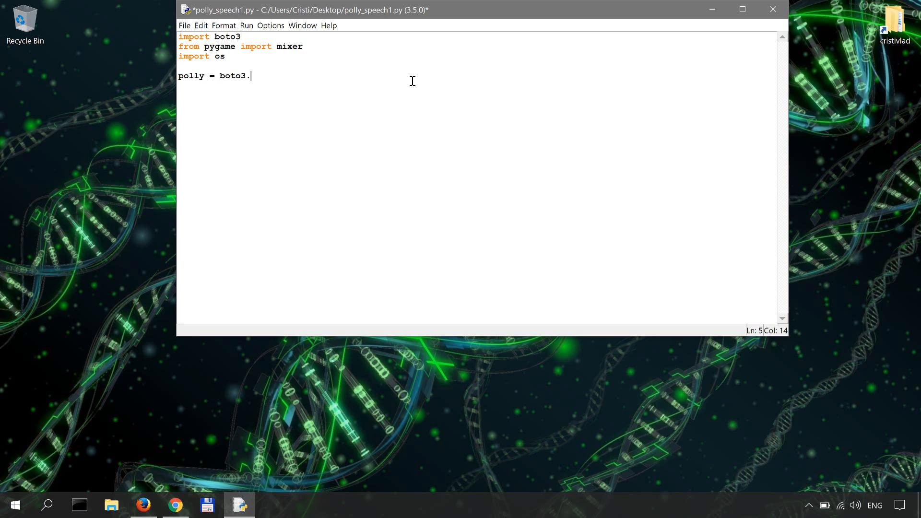
{"action": "type", "text": "client('"}
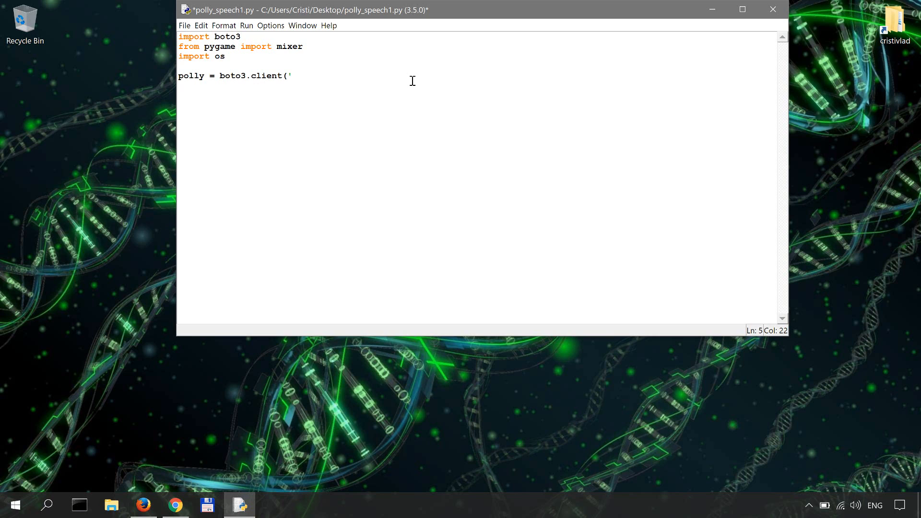
{"action": "type", "text": "'polly')"}
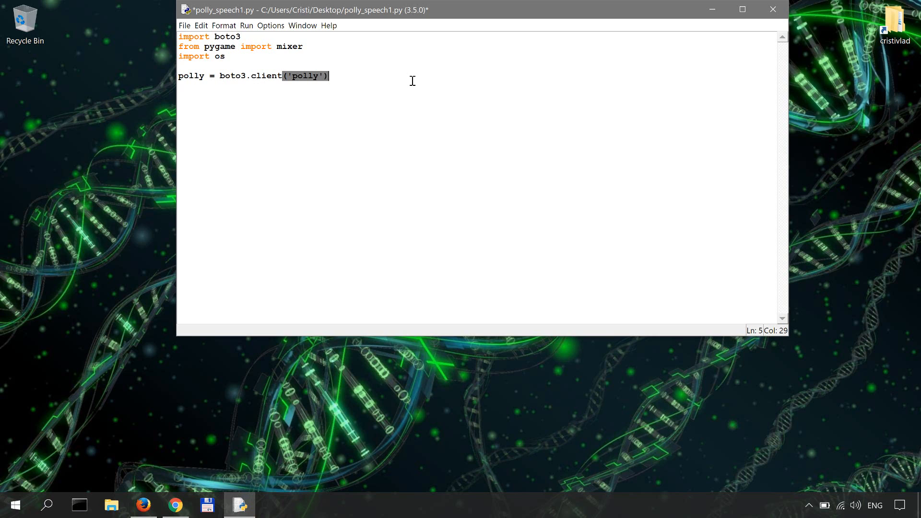
{"action": "key", "text": "enter"}
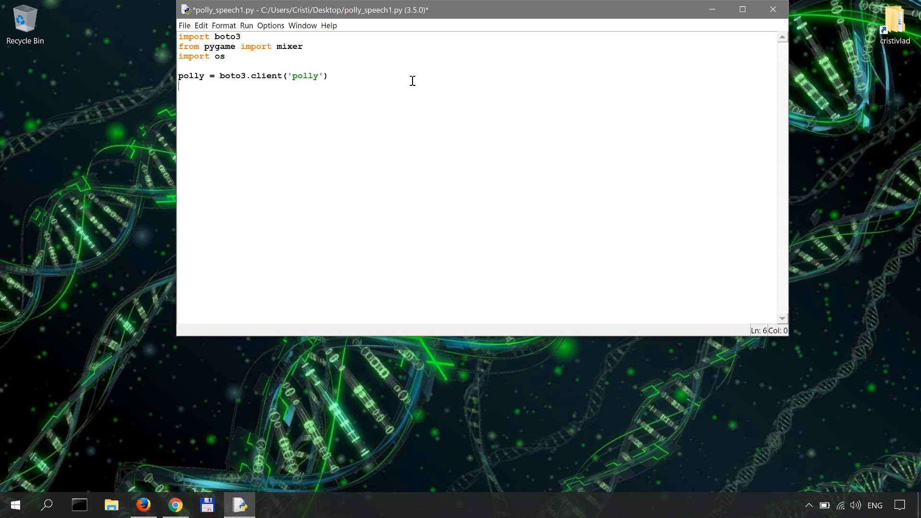
{"action": "type", "text": "spoken"}
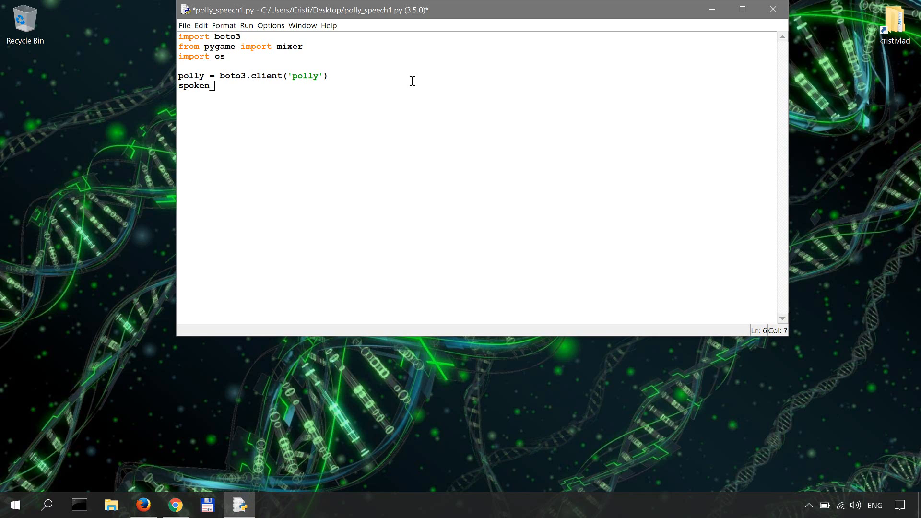
{"action": "type", "text": "_text ="}
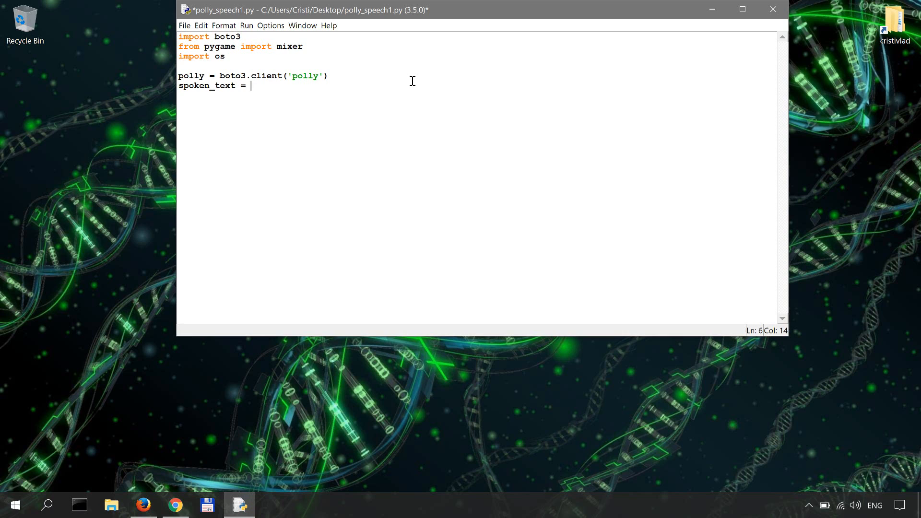
- Call polly.synthesize_speech with Text 'I am Emma. You know me from Ivona, but now...'
{"action": "type", "text": "polly.s"}
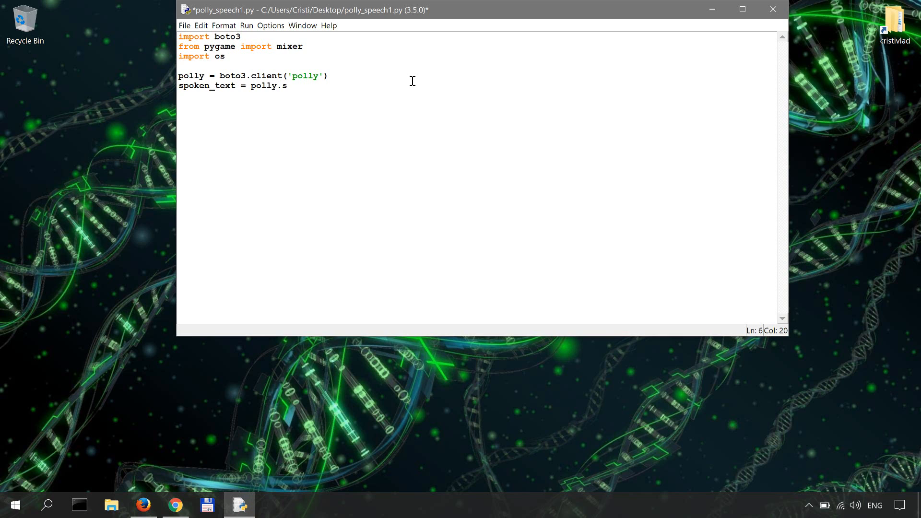
{"action": "type", "text": "ynthesize_"}
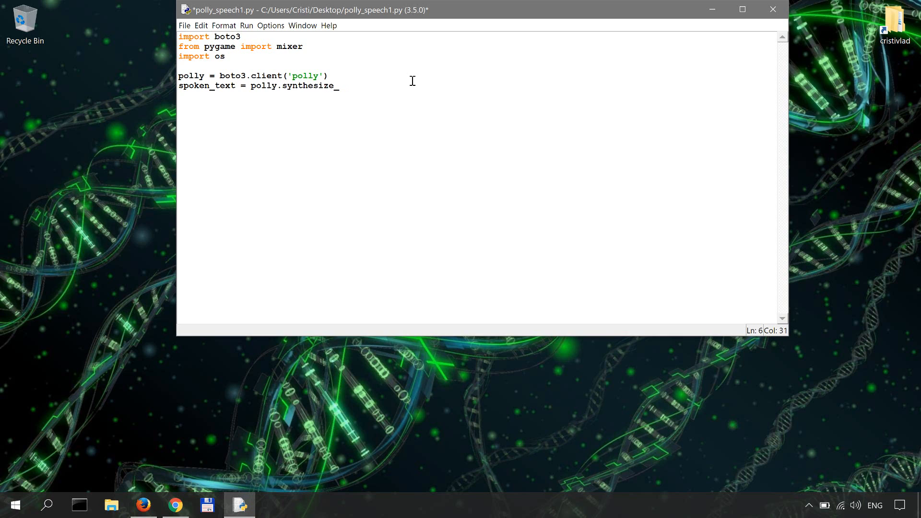
{"action": "type", "text": "speech('"}
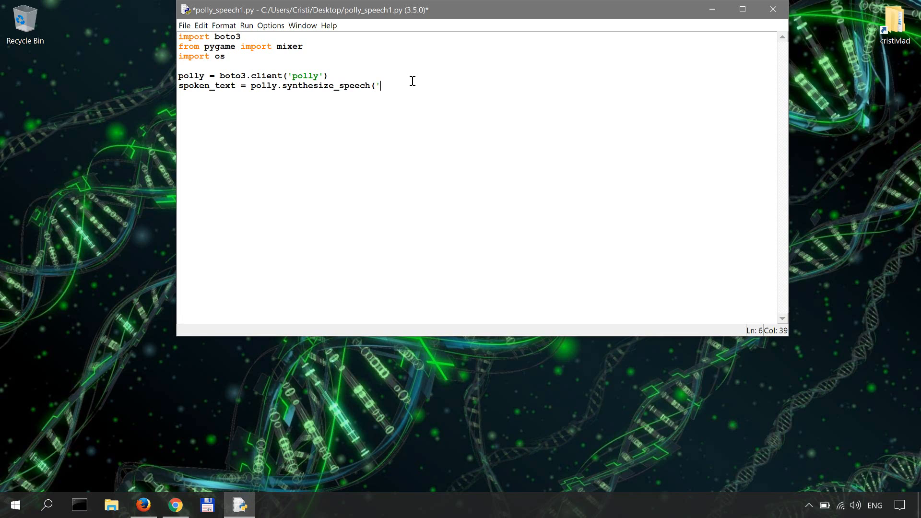
{"action": "type", "text": "Text='"}
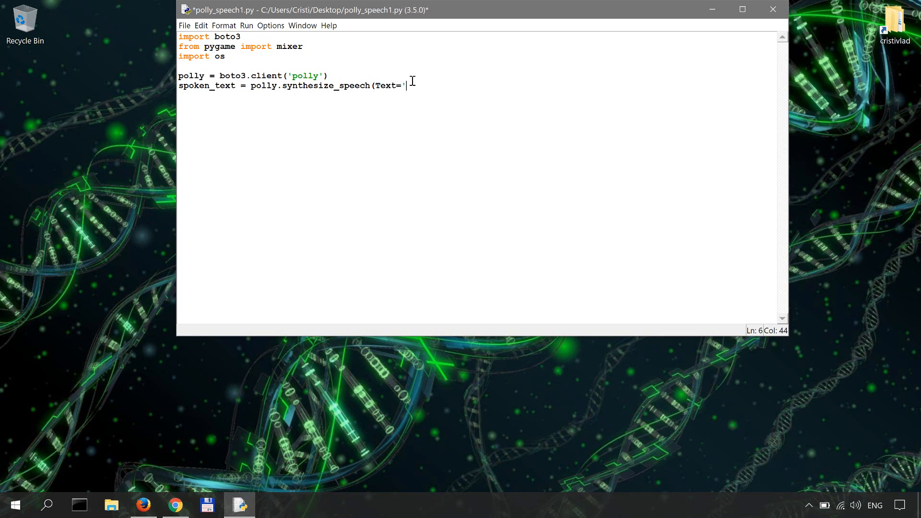
{"action": "type", "text": "I am Emma."}
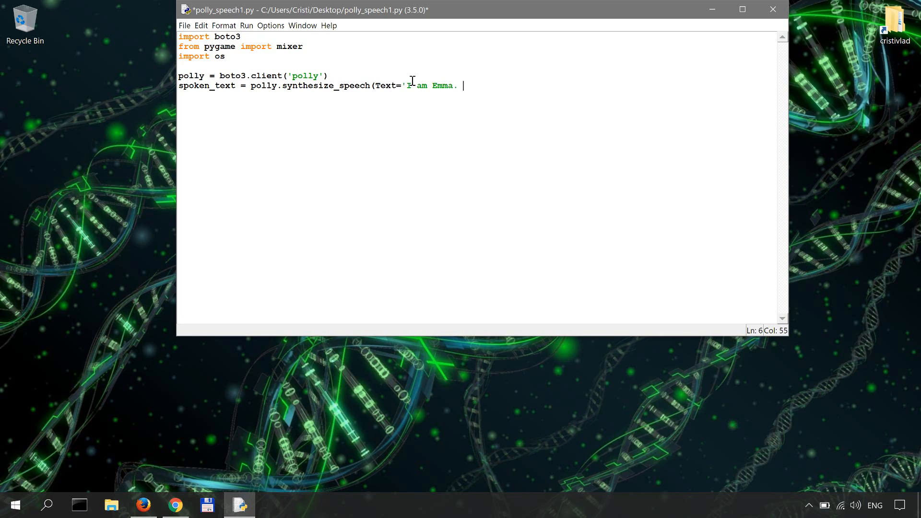
{"action": "type", "text": "You"}
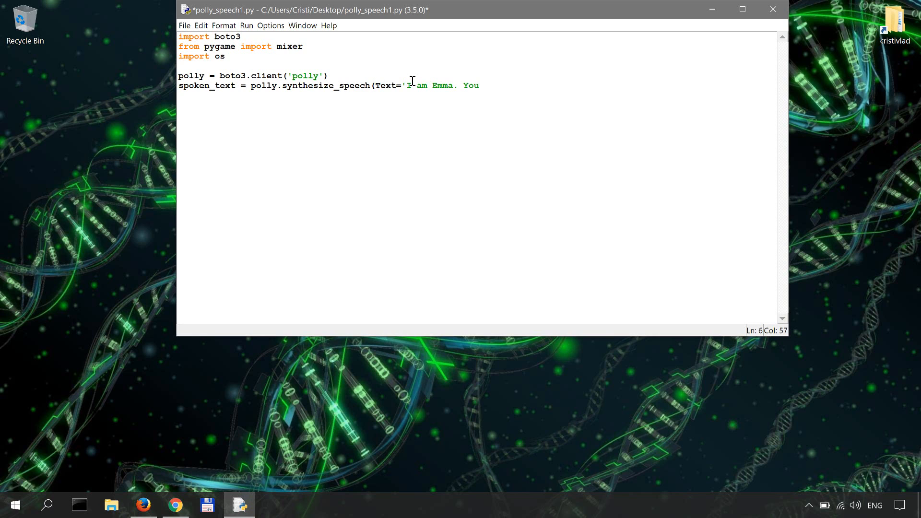
{"action": "type", "text": "know me from"}
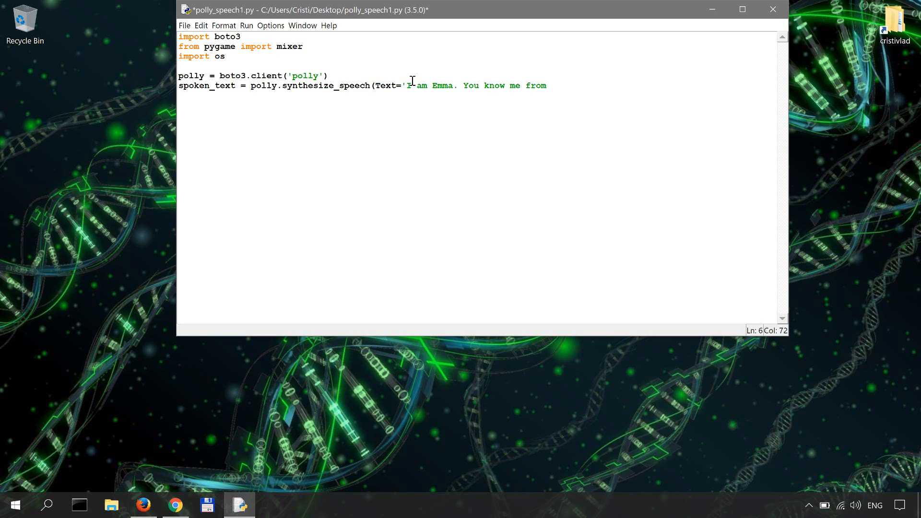
{"action": "type", "text": "Ivona, but now"}
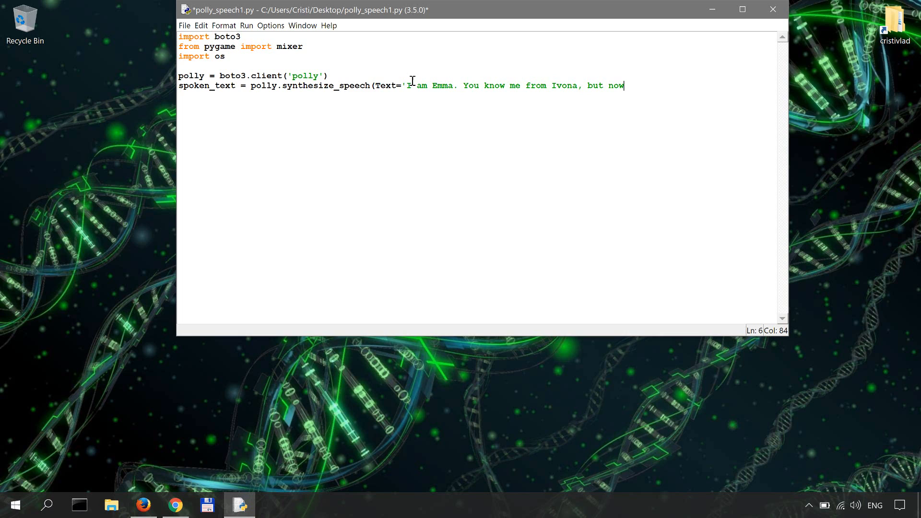
{"action": "type", "text": "I come via Polly."}
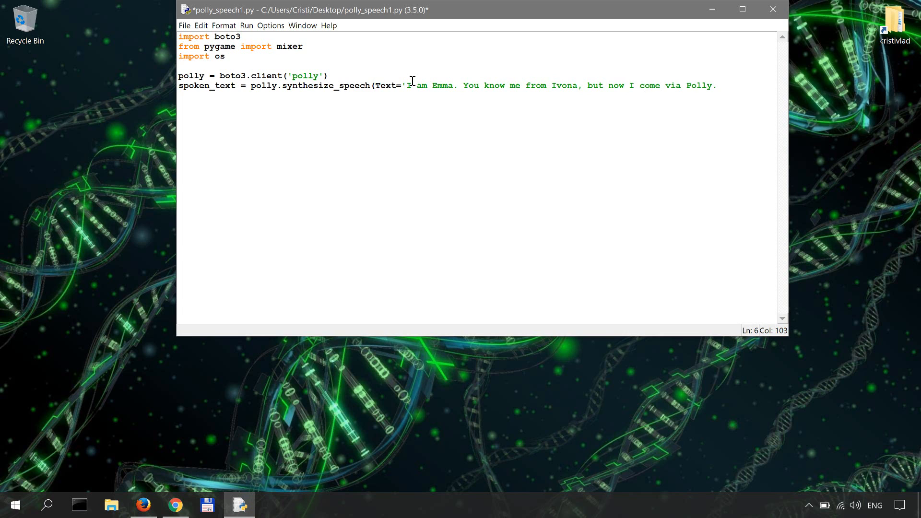
{"action": "type", "text": "',"}
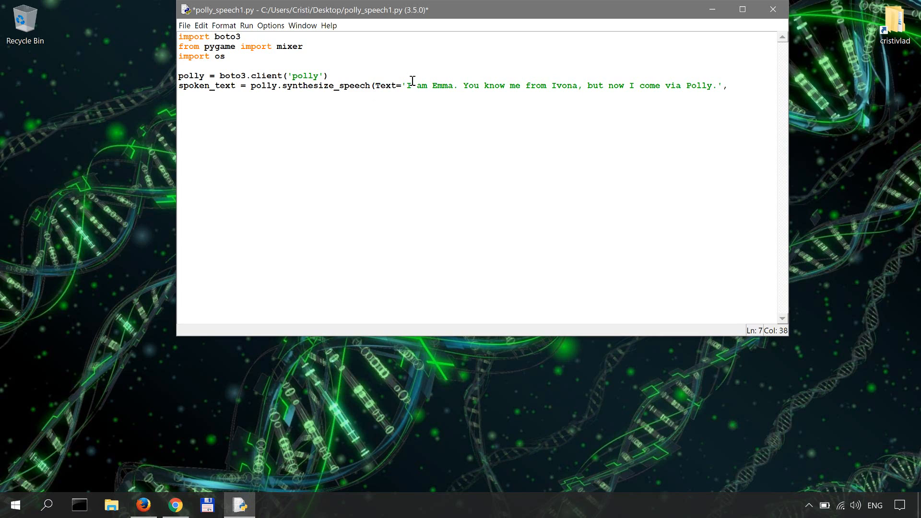
- Add the OutputFormat argument and VoiceId='Emma' to the call
{"action": "type", "text": "Out"}
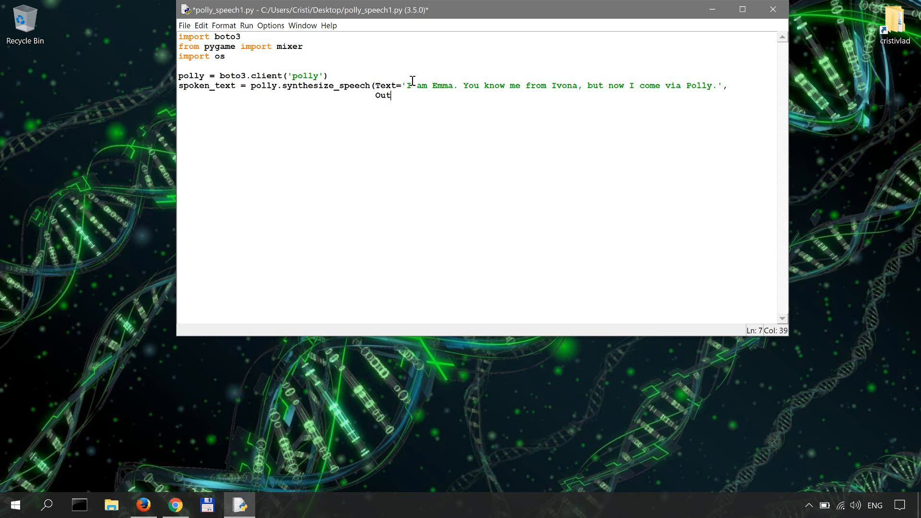
{"action": "type", "text": "putFormat"}
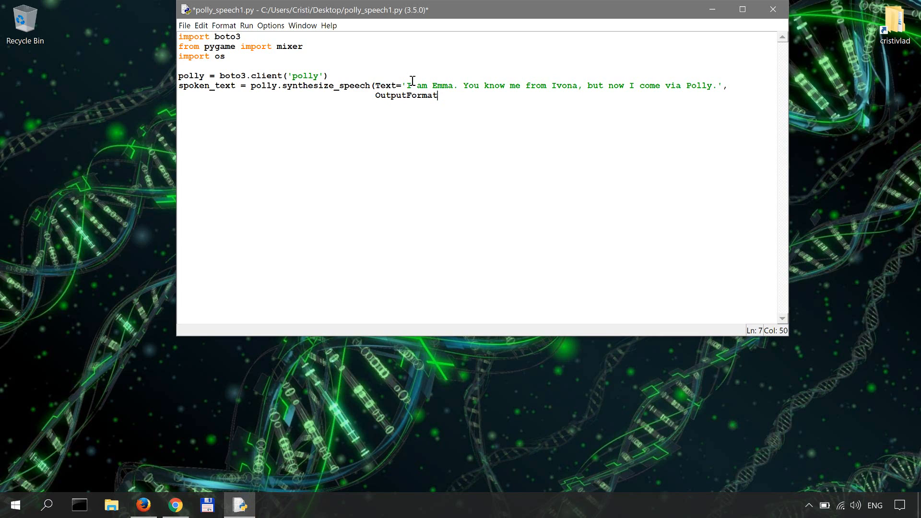
{"action": "type", "text": "='mp3',"}
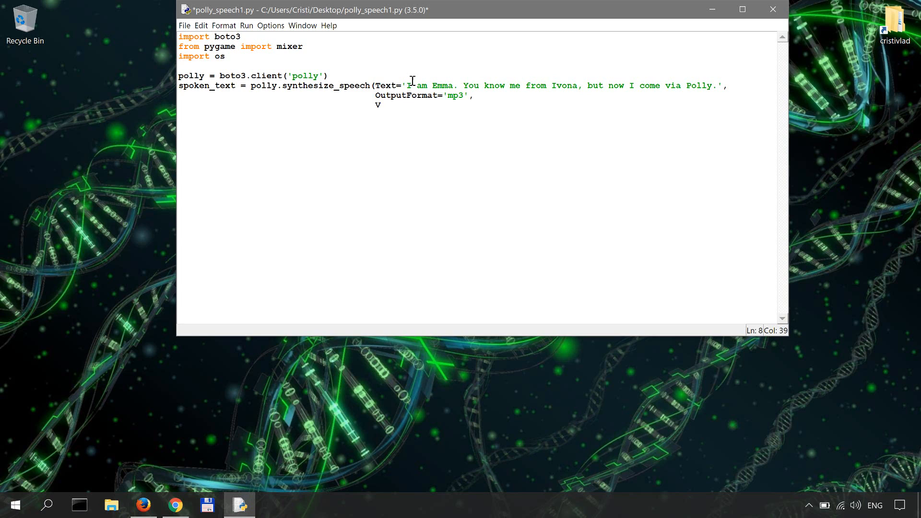
{"action": "type", "text": "VoiceId ="}
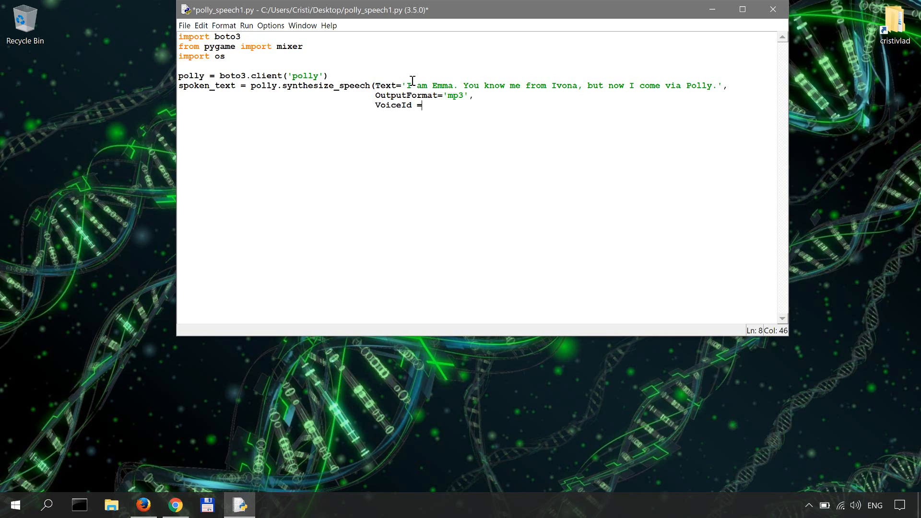
{"action": "type", "text": "'"}
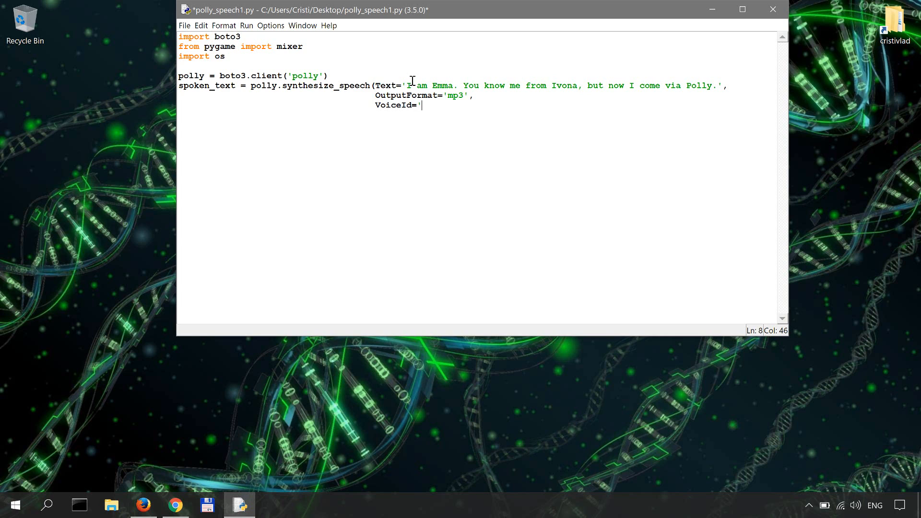
{"action": "type", "text": "Emma'"}
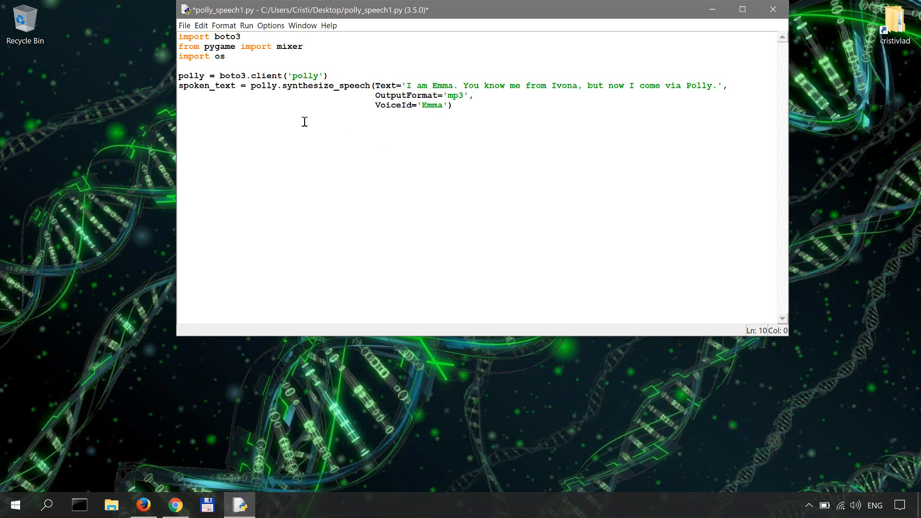
{"action": "mouse_move", "coordinate": [136, 377]}
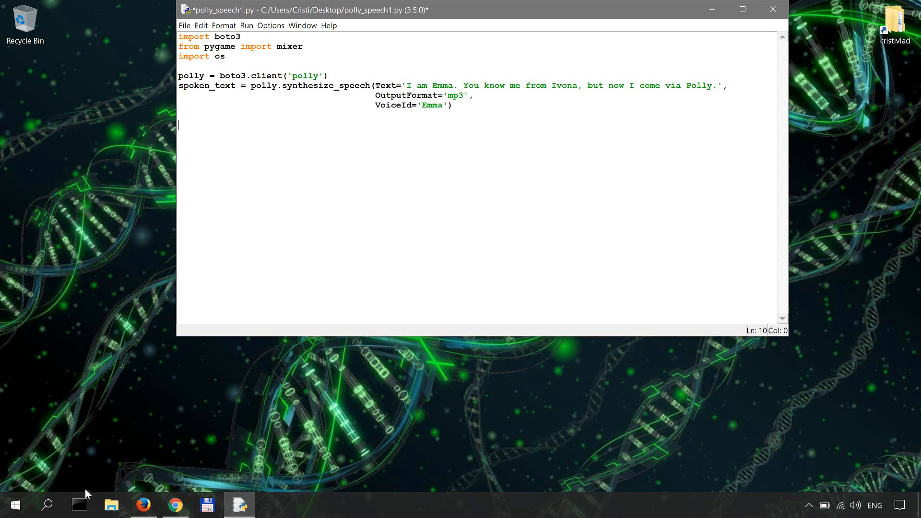
- Launch a Python 3.5 interactive shell with py -3.5 in Command Prompt
{"action": "left_click", "coordinate": [80, 505]}
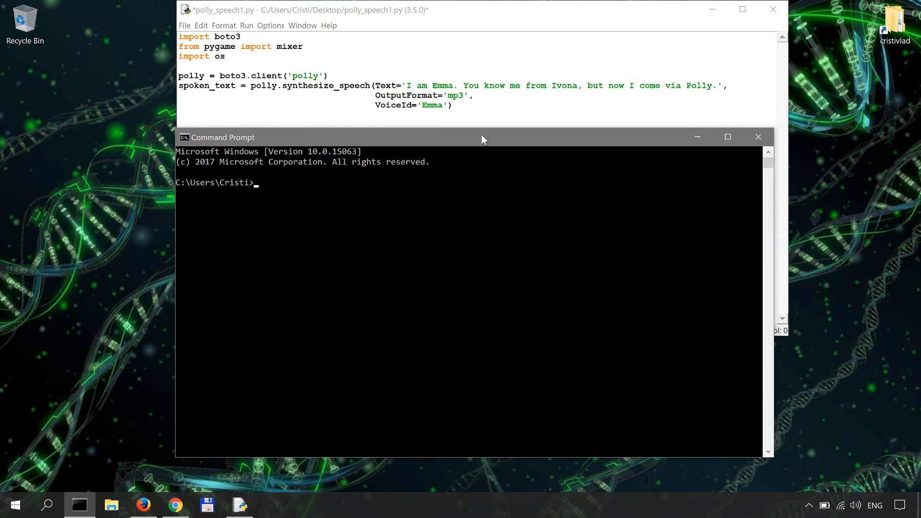
{"action": "type", "text": "py"}
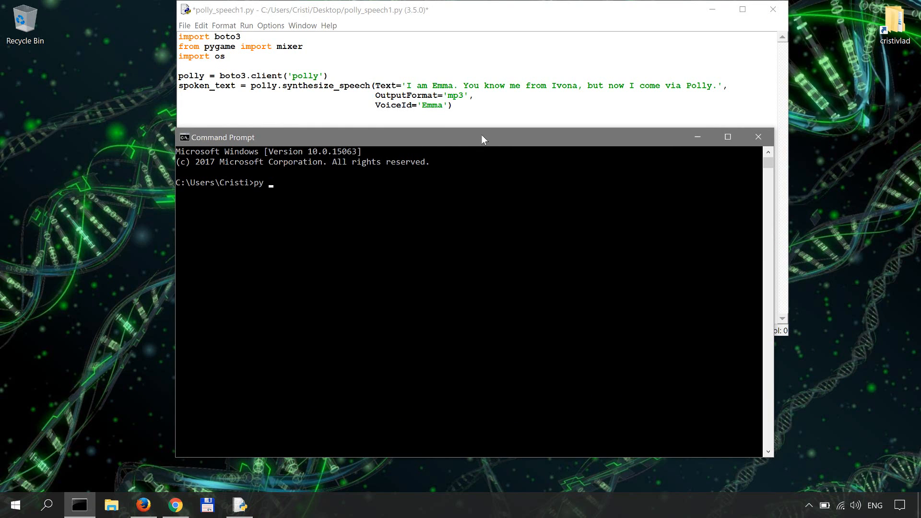
{"action": "type", "text": "-3.5"}
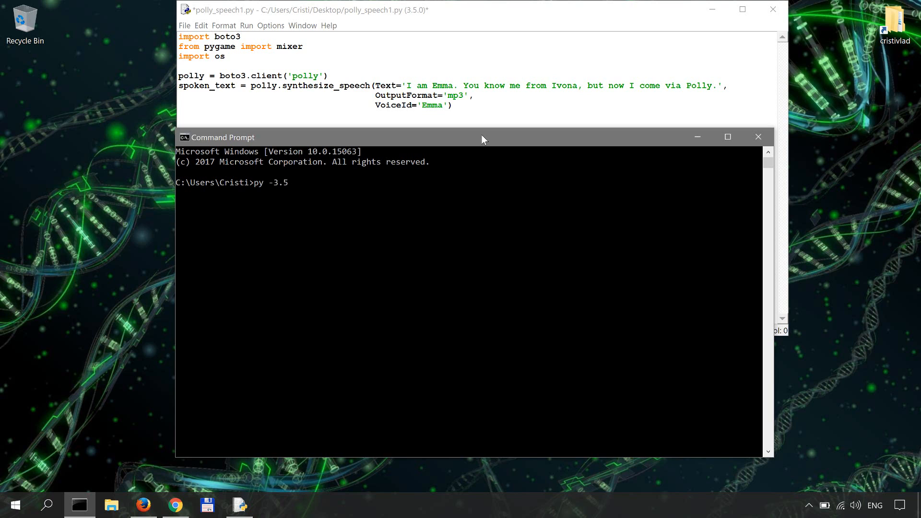
{"action": "key", "text": "enter"}
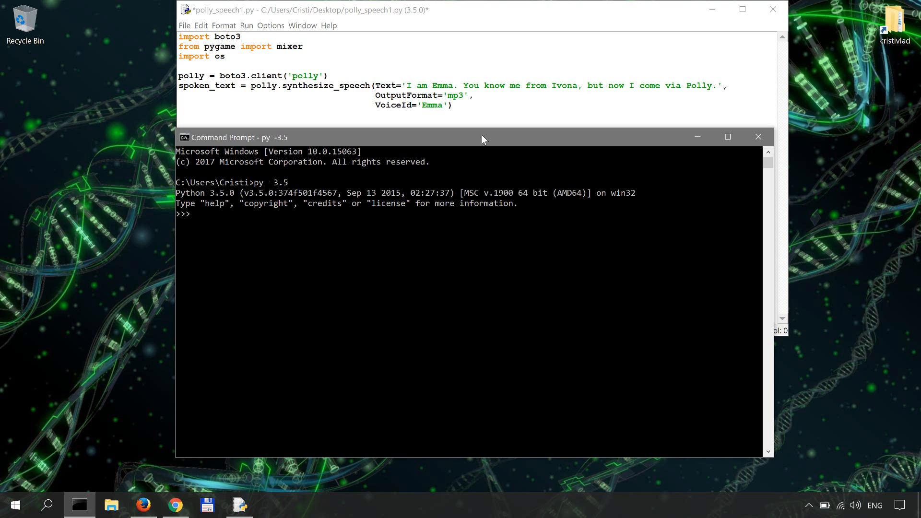
- Import boto3, pygame mixer and os, and create the Polly client
{"action": "type", "text": "import boto3"}
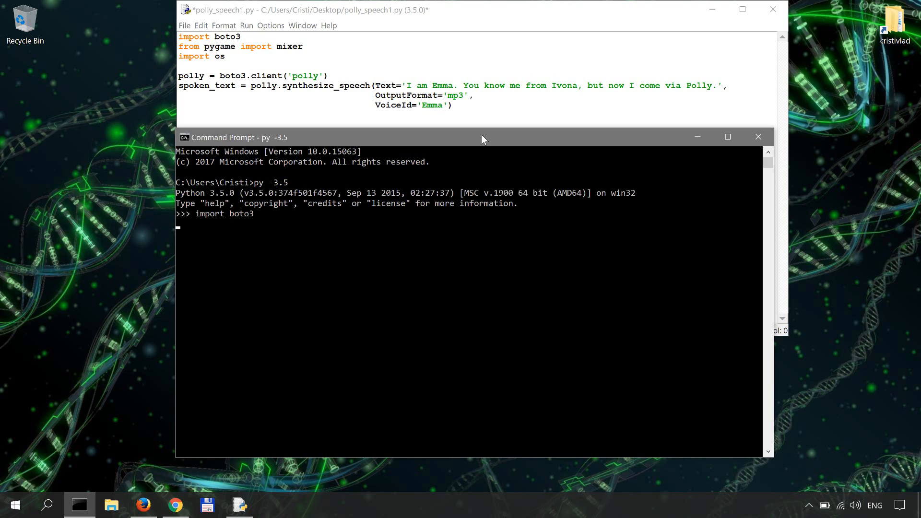
{"action": "type", "text": "from pyg"}
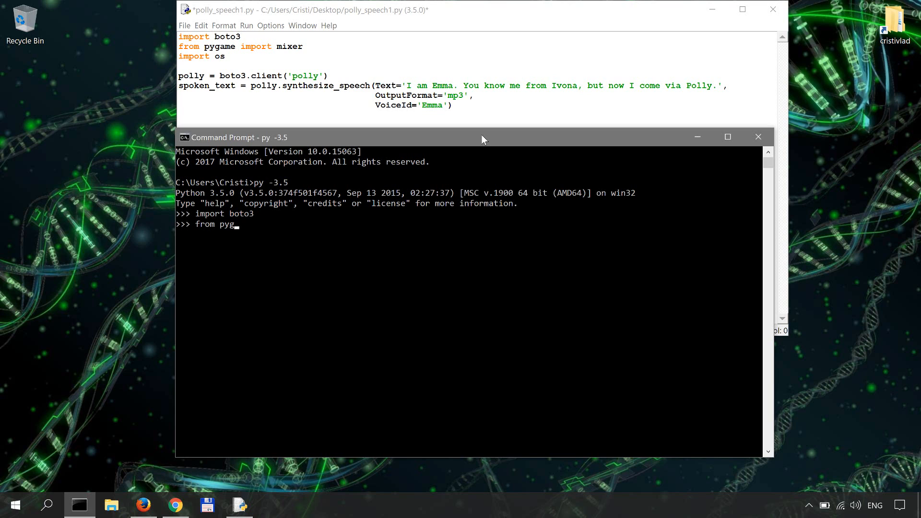
{"action": "type", "text": "ame import mixer"}
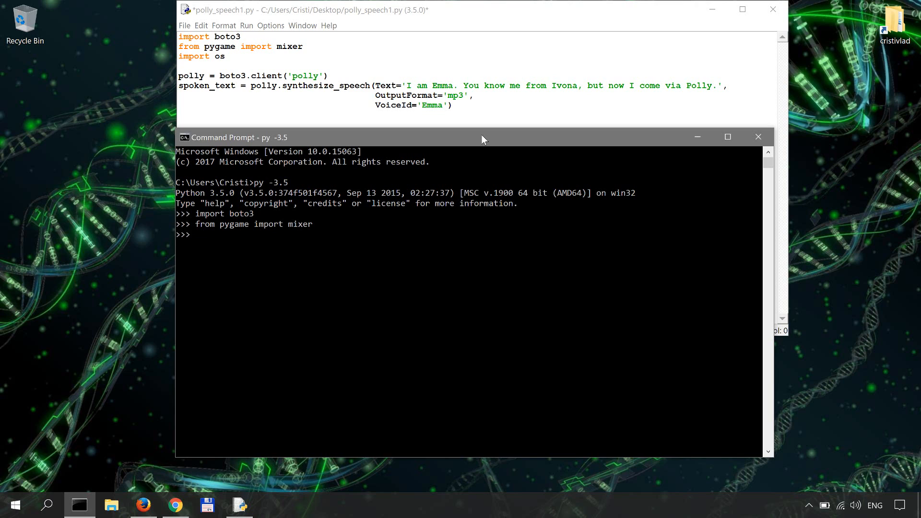
{"action": "type", "text": "import os"}
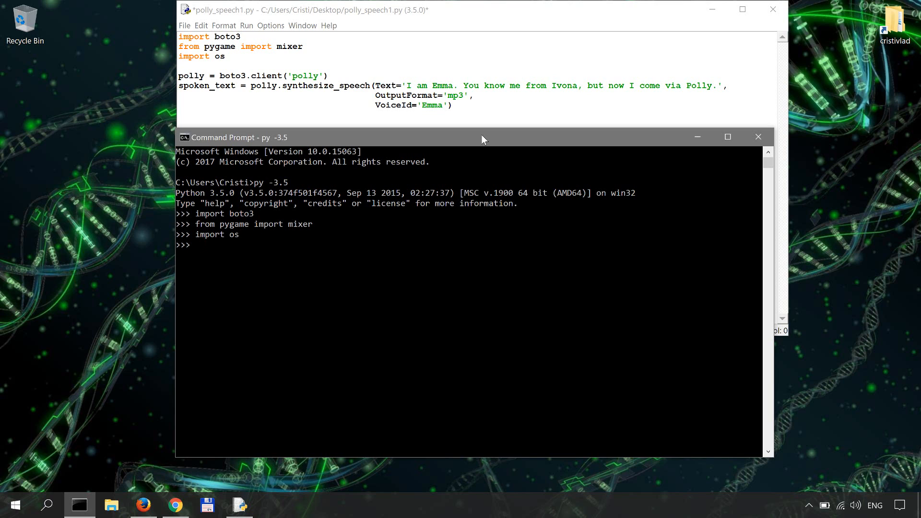
{"action": "type", "text": "polly = bot"}
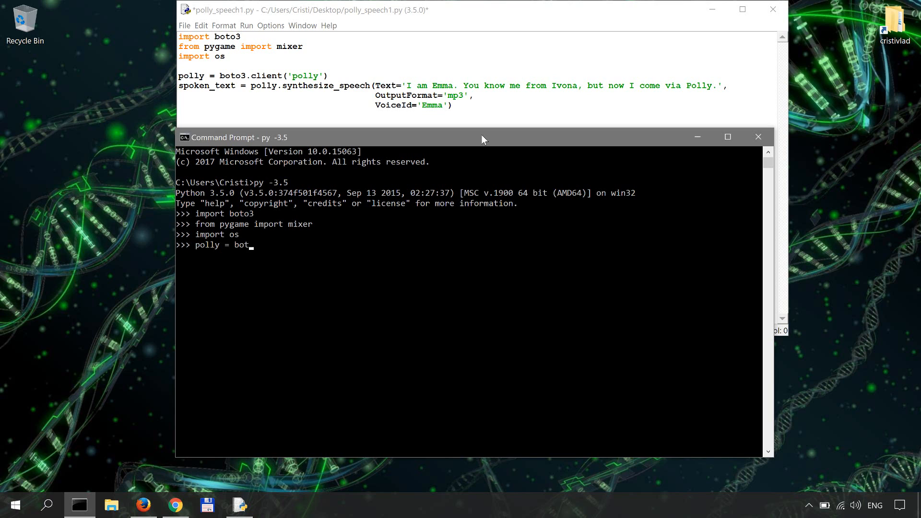
{"action": "type", "text": "o3.client"}
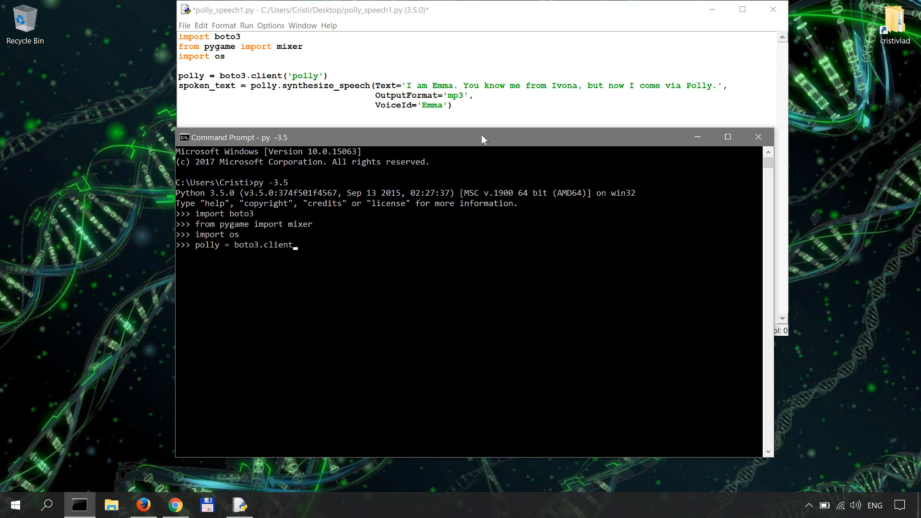
{"action": "type", "text": "('polly"}
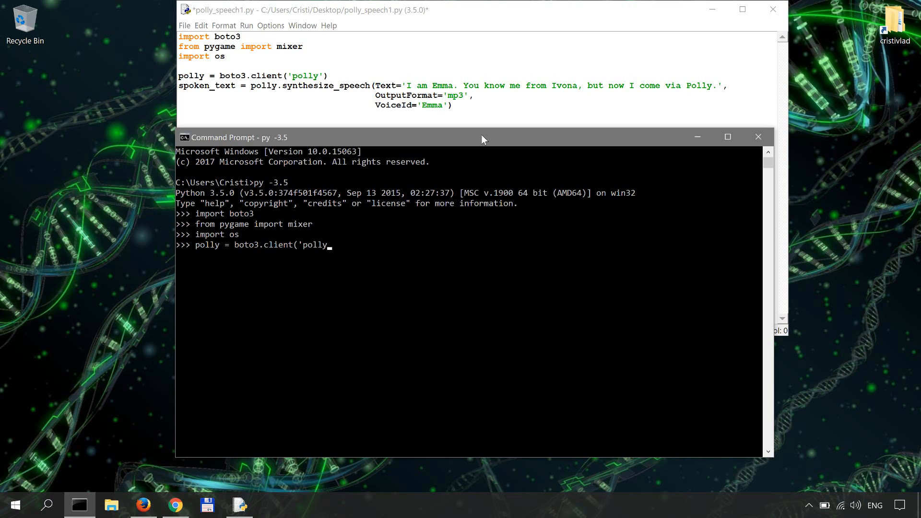
- Run spoken_text = polly.synthesize_speech with a short Emma text and VoiceId 'Emma'
{"action": "type", "text": "sp"}
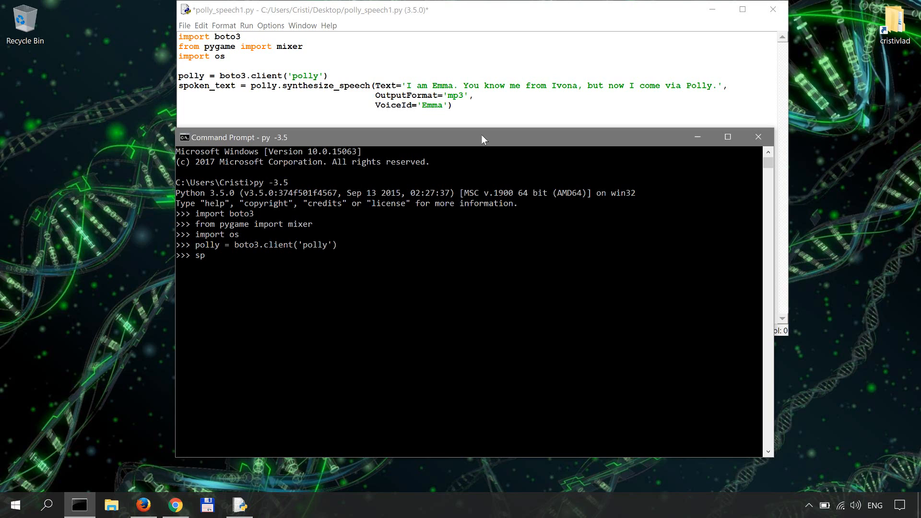
{"action": "type", "text": "oken_text ="}
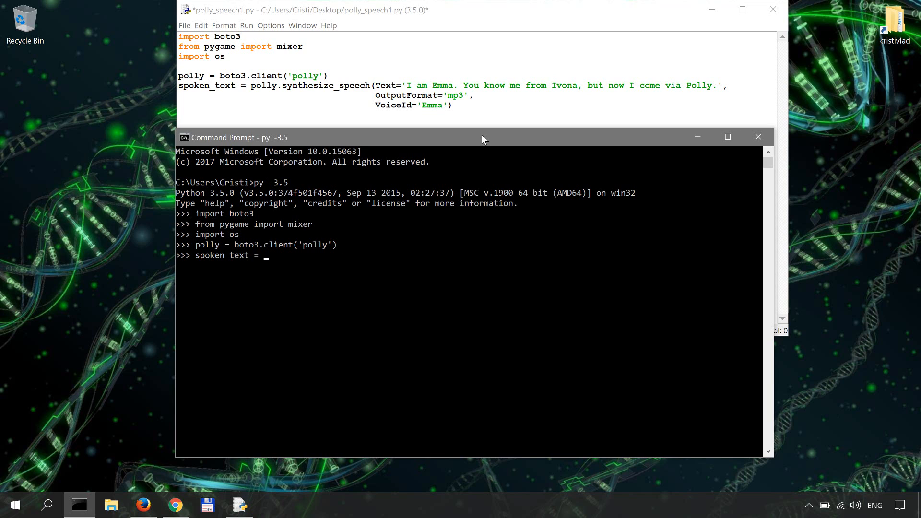
{"action": "type", "text": "polly.synt"}
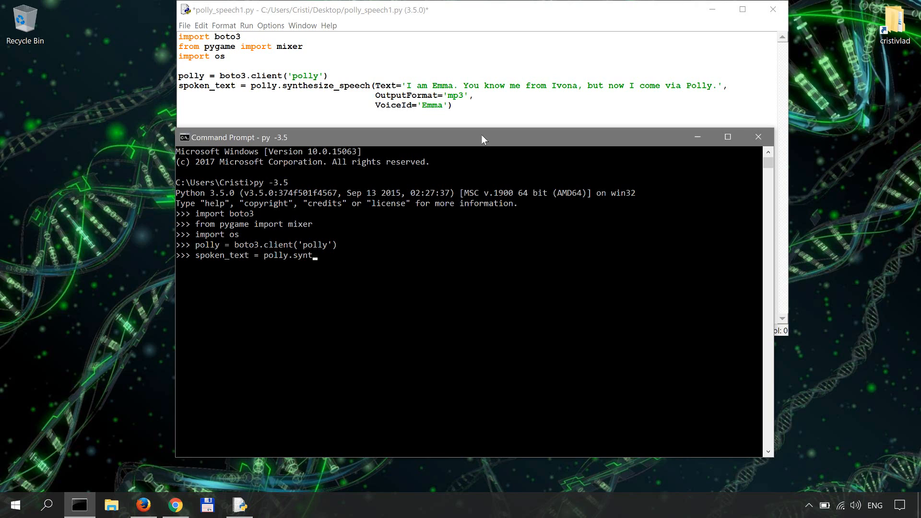
{"action": "type", "text": "hesize_speec"}
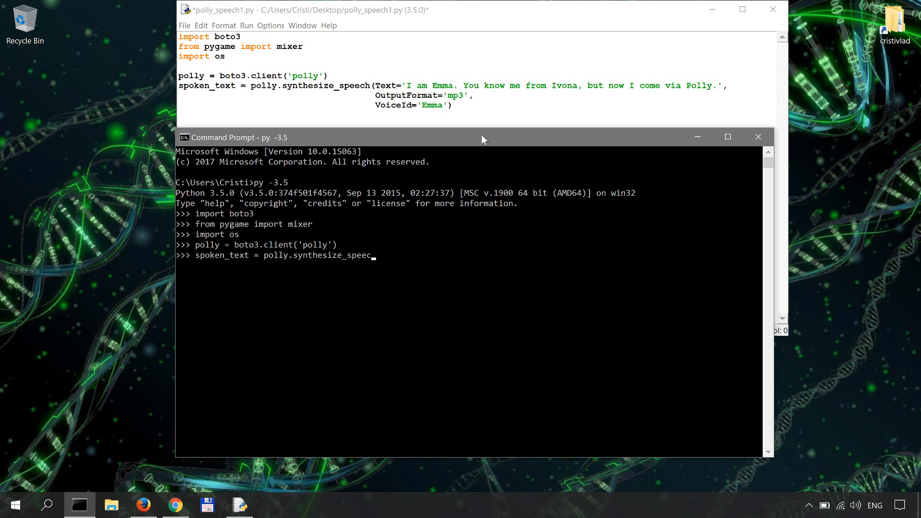
{"action": "type", "text": "h(Text"}
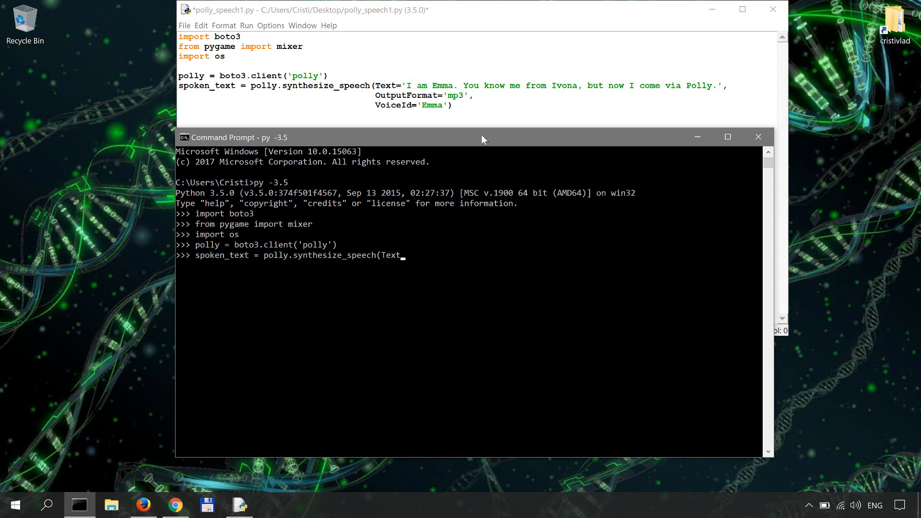
{"action": "type", "text": "'I am Emma."}
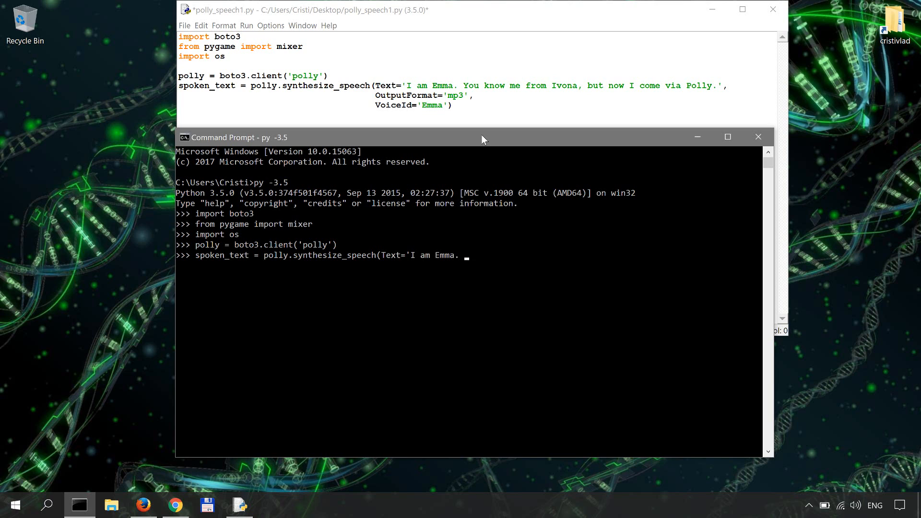
{"action": "type", "text": "You know me from Ivo"}
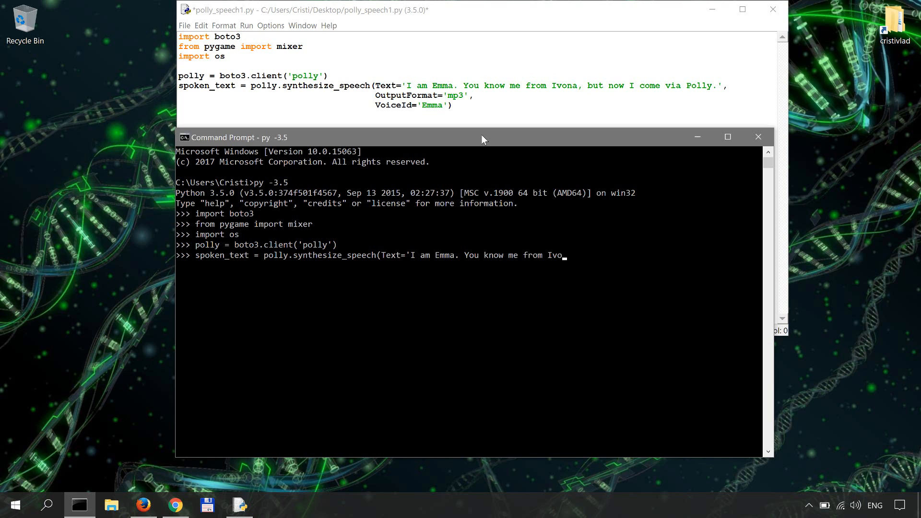
{"action": "type", "text": "na.', OutputFormat='mp3',"}
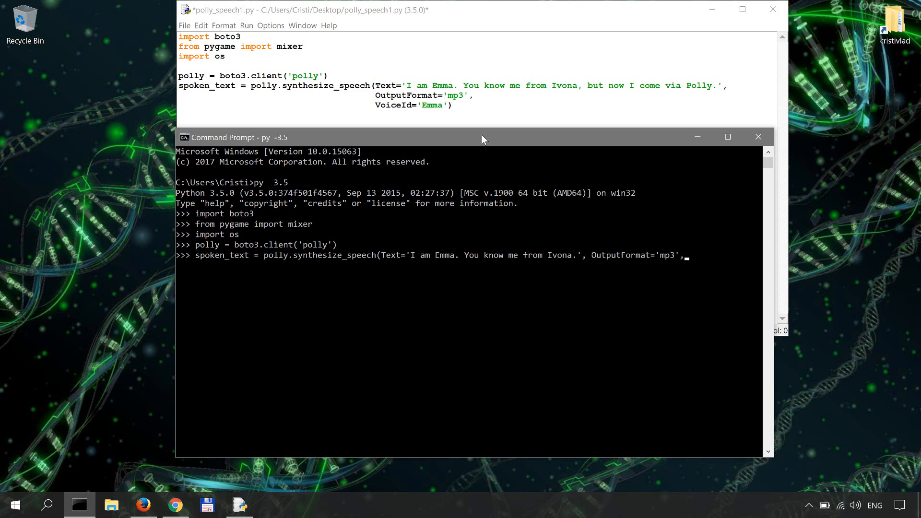
{"action": "type", "text": "VoiceId"}
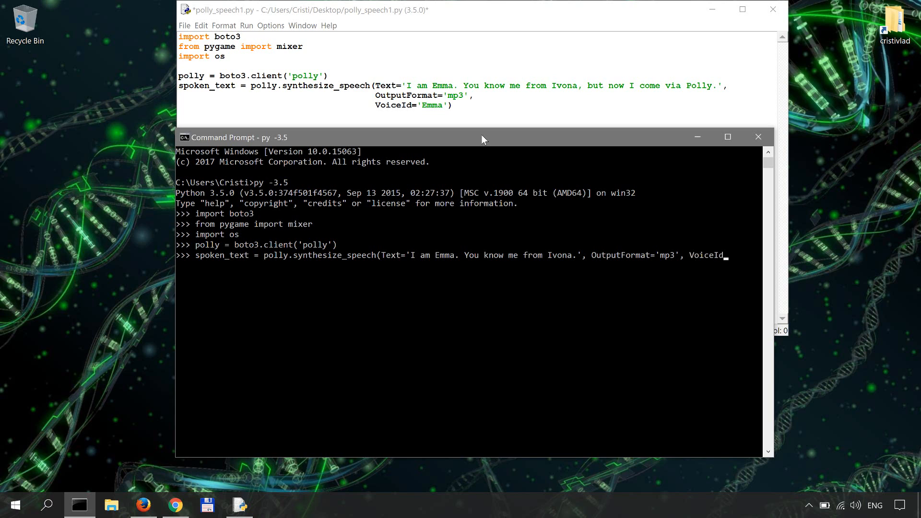
{"action": "type", "text": "'Emma'"}
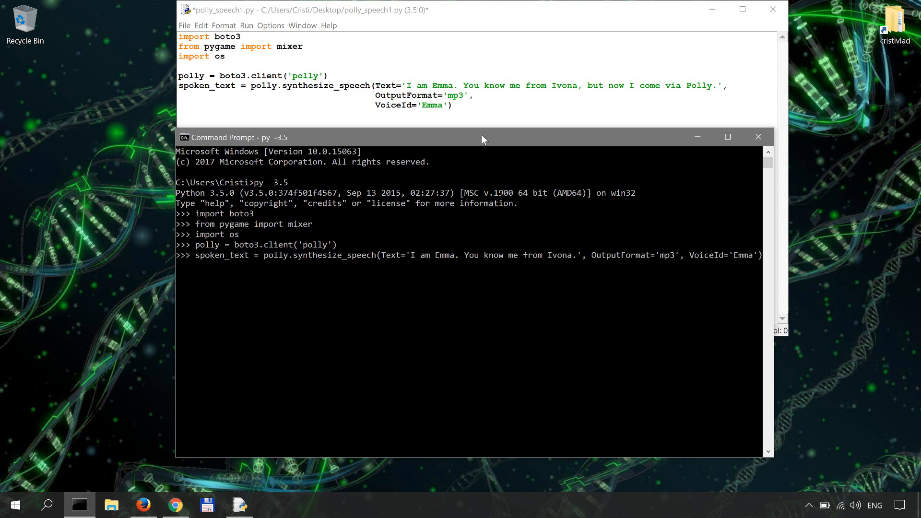
{"action": "key", "text": "enter"}
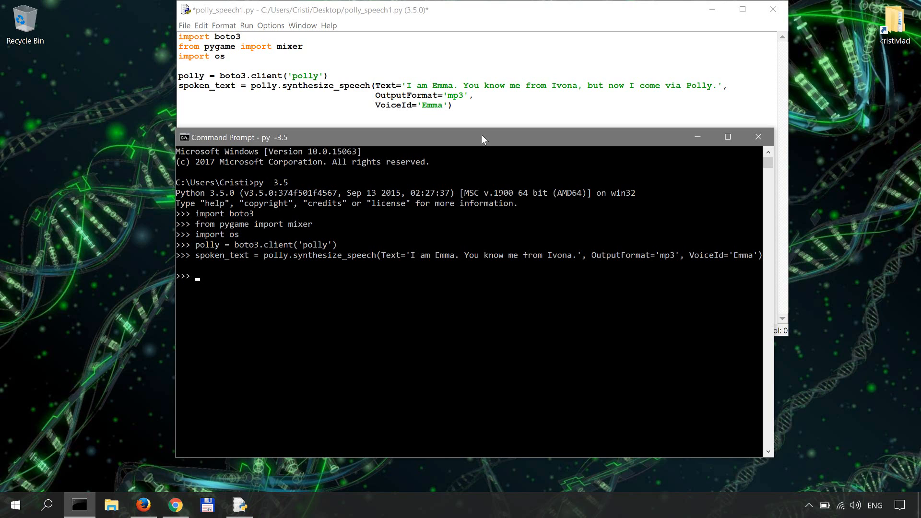
- Print spoken_text to view Polly's audio/mpeg response with its AudioStream
{"action": "type", "text": "s"}
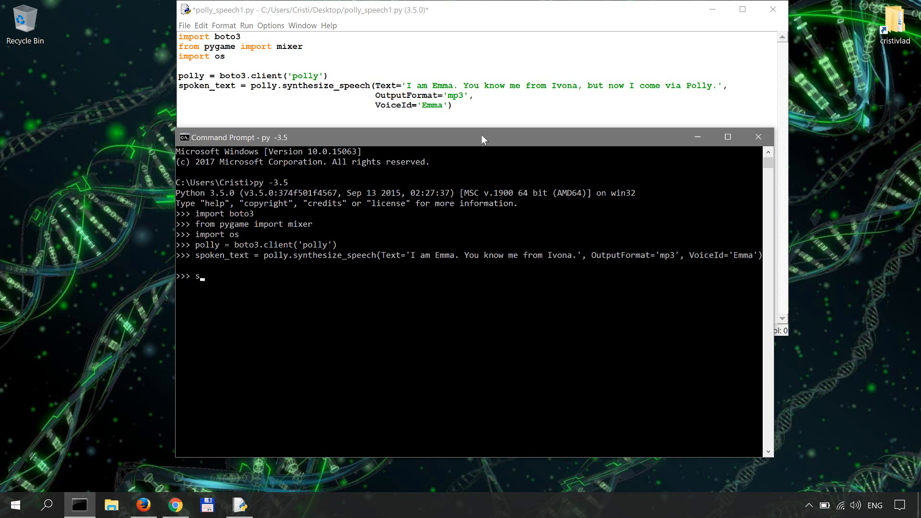
{"action": "type", "text": "pok"}
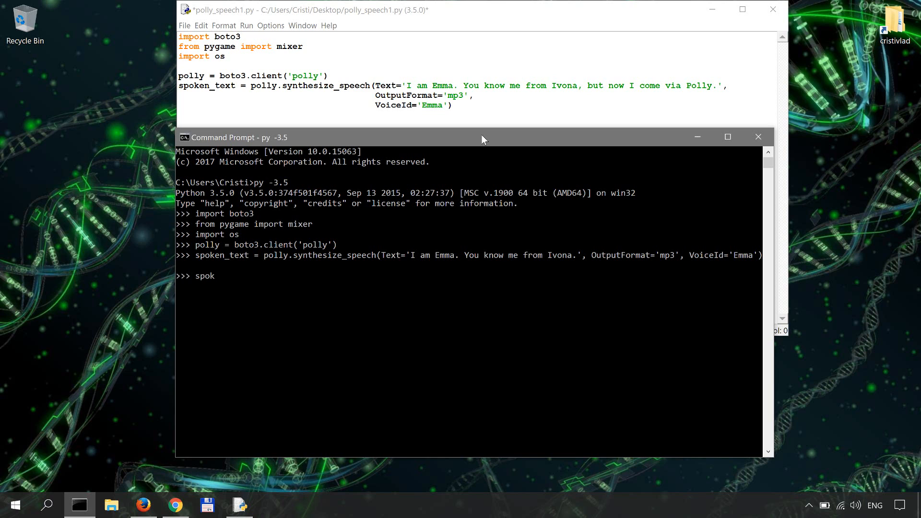
{"action": "type", "text": "en_tex"}
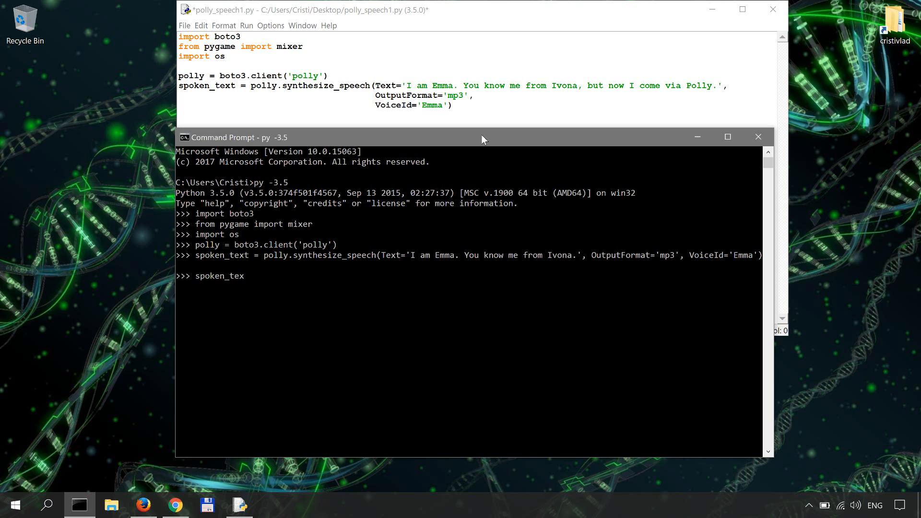
{"action": "type", "text": "t"}
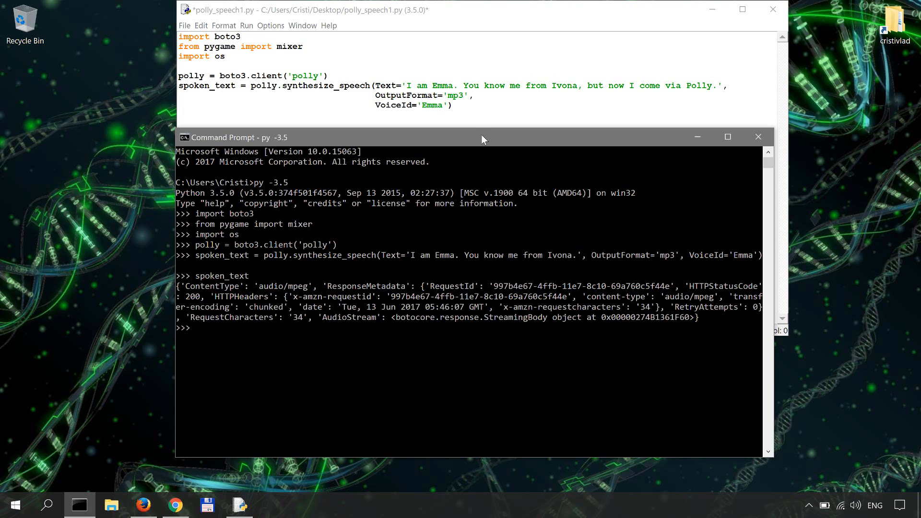
{"action": "mouse_move", "coordinate": [415, 317]}
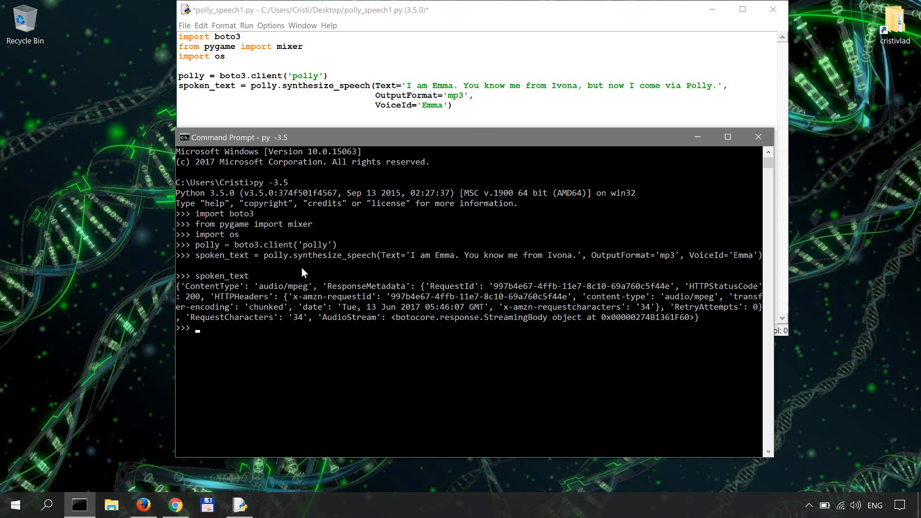
{"action": "mouse_move", "coordinate": [281, 279]}
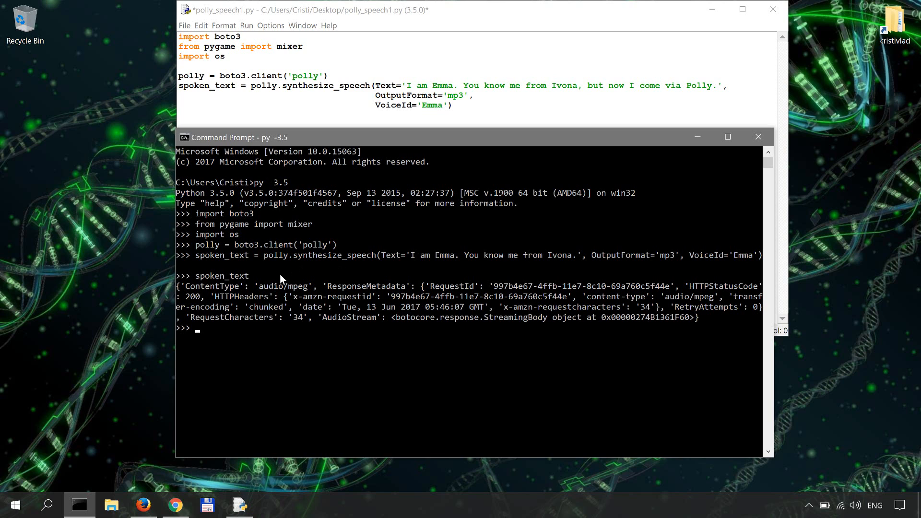
{"action": "mouse_move", "coordinate": [405, 306]}
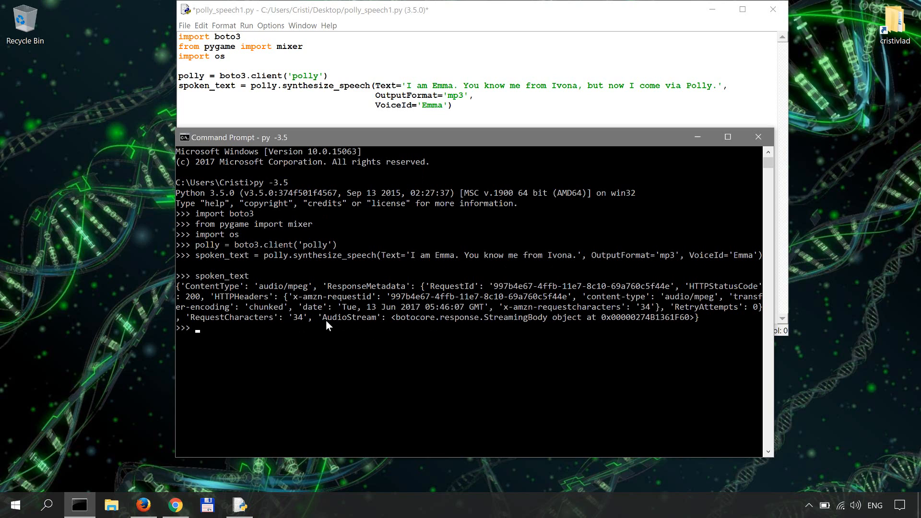
{"action": "mouse_move", "coordinate": [346, 325]}
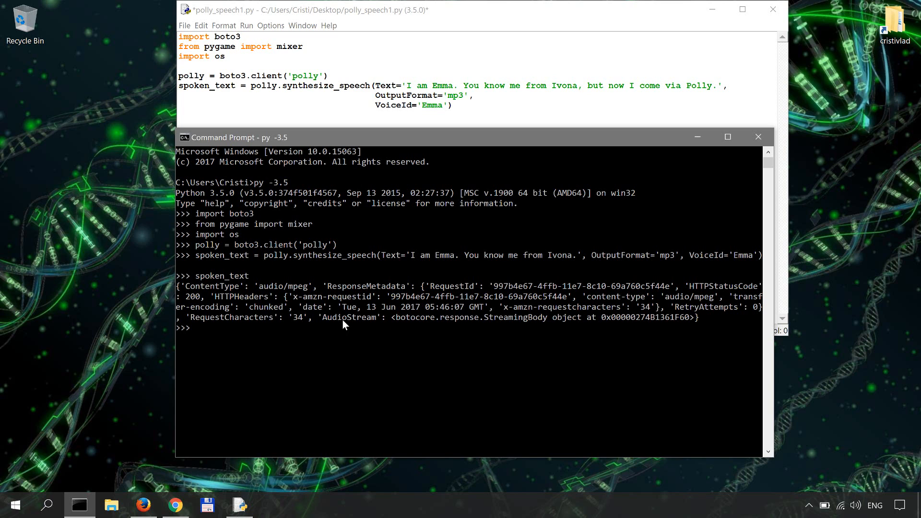
{"action": "mouse_move", "coordinate": [279, 335]}
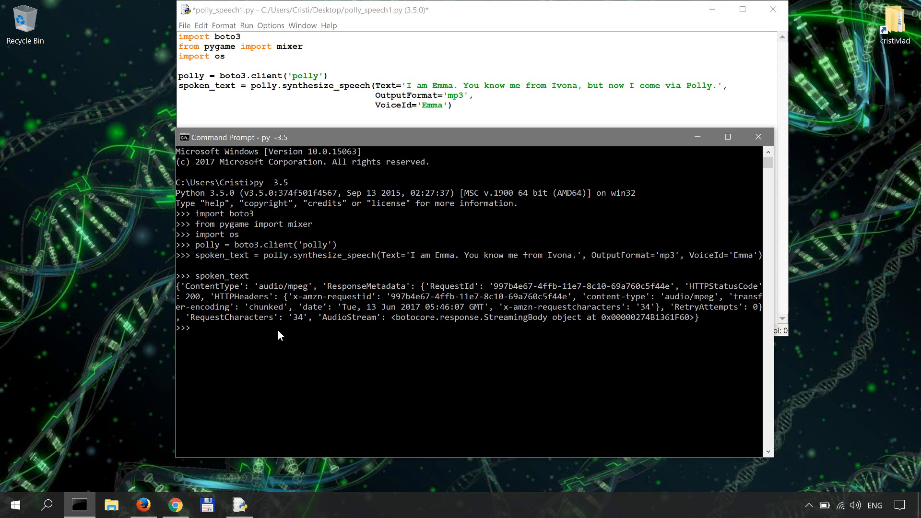
{"action": "left_click", "coordinate": [279, 335]}
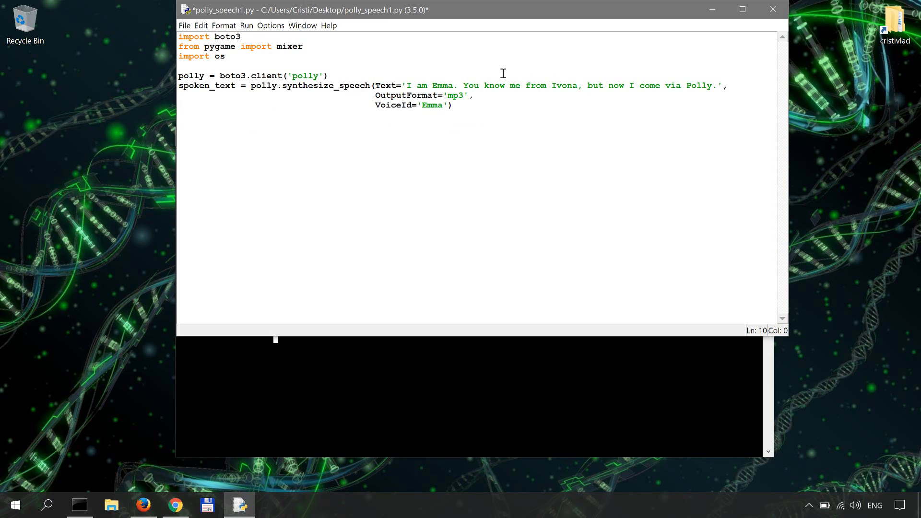
- Add a with open('output.mp3', 'wb') as f: block
{"action": "type", "text": "with"}
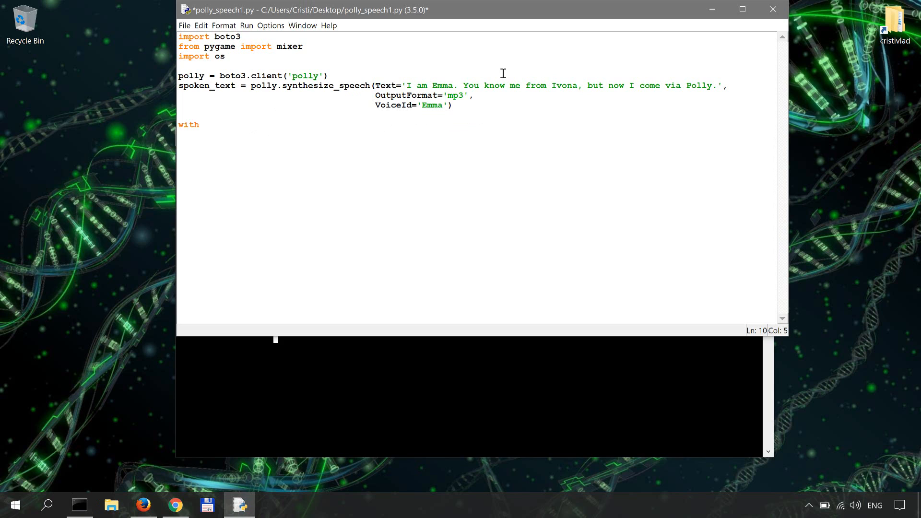
{"action": "type", "text": "open("}
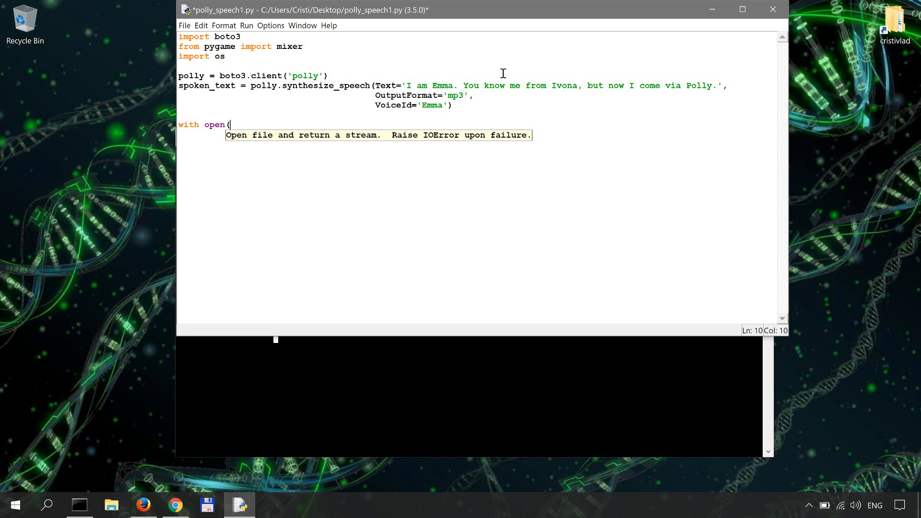
{"action": "type", "text": "'outp"}
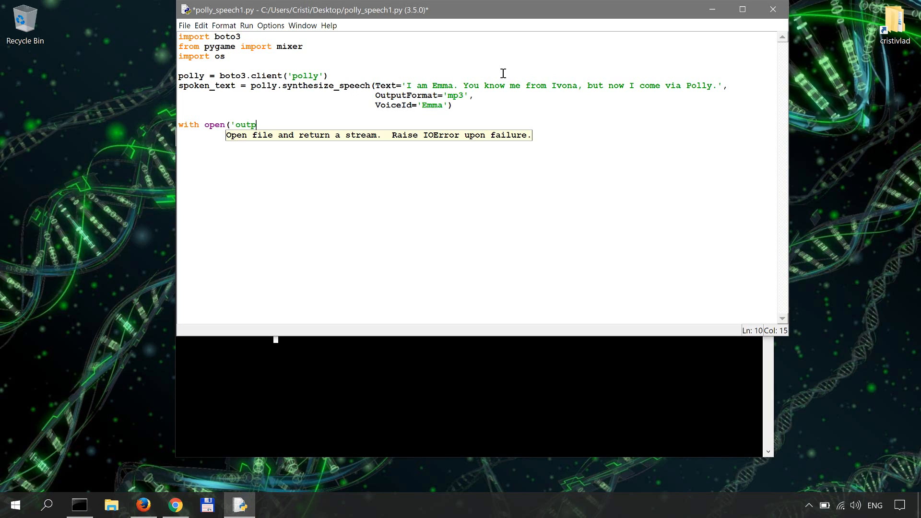
{"action": "type", "text": "ut.mp"}
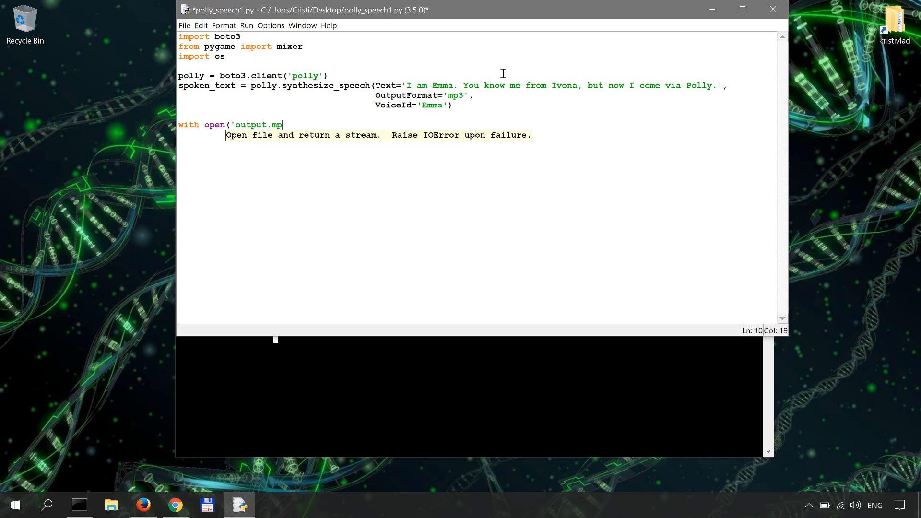
{"action": "type", "text": "', 'w"}
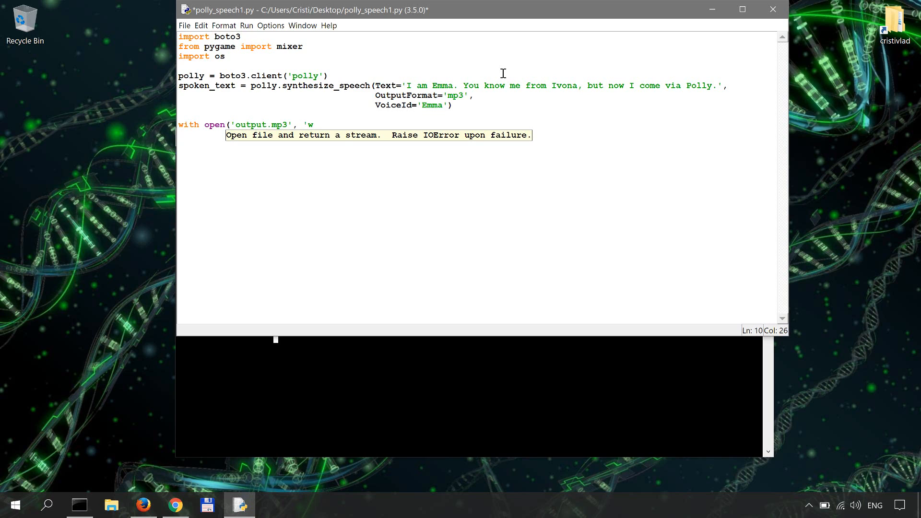
{"action": "type", "text": "b') as"}
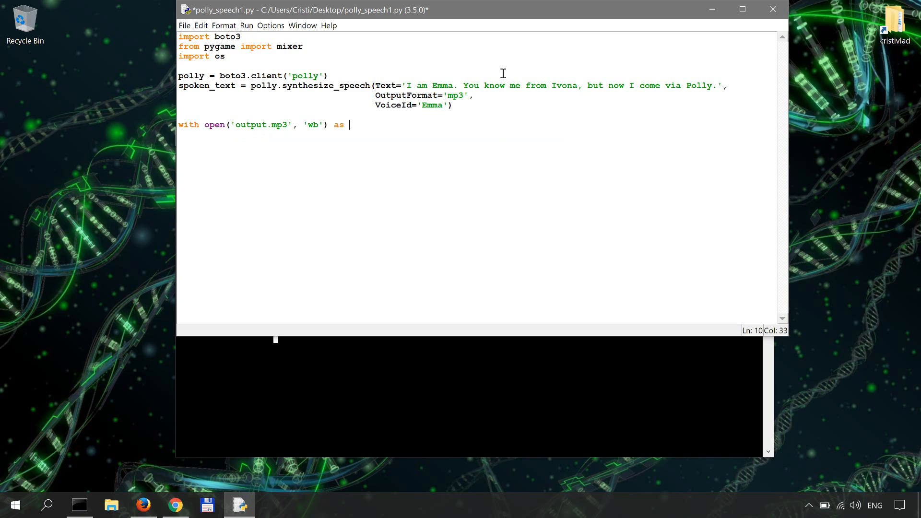
{"action": "type", "text": "f:"}
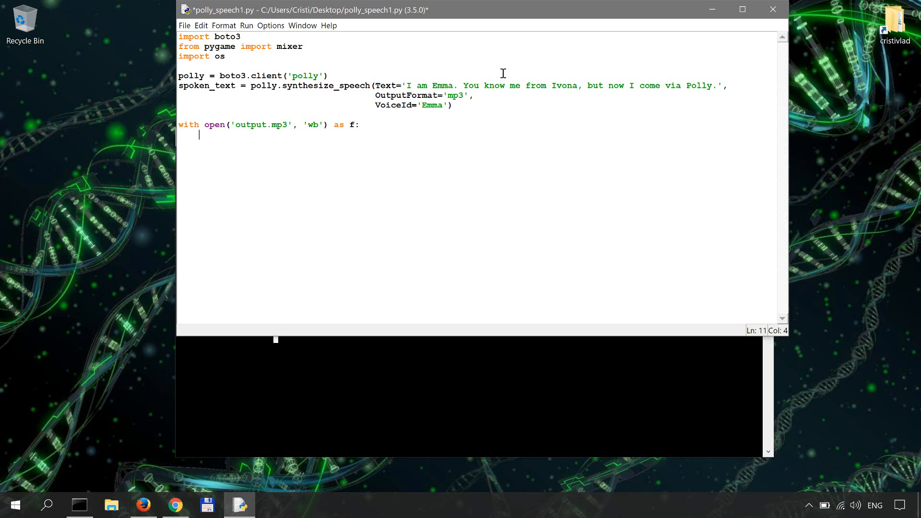
- Write spoken_text['AudioStream'].read() to the file, then call f.close()
{"action": "type", "text": "f.write("}
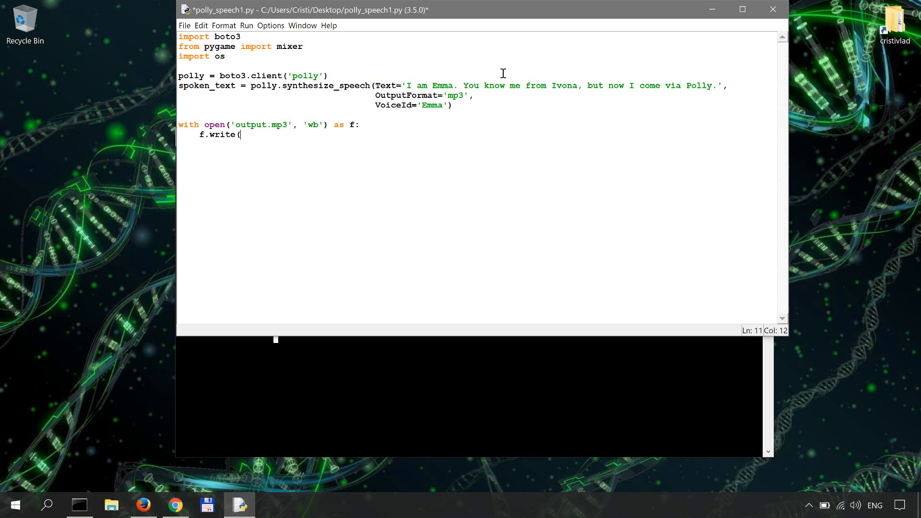
{"action": "type", "text": "spoken"}
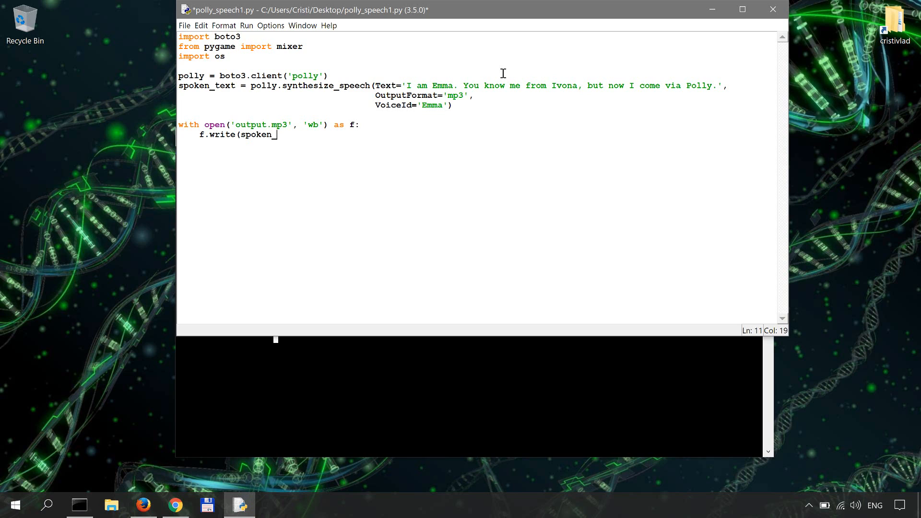
{"action": "type", "text": "_text"}
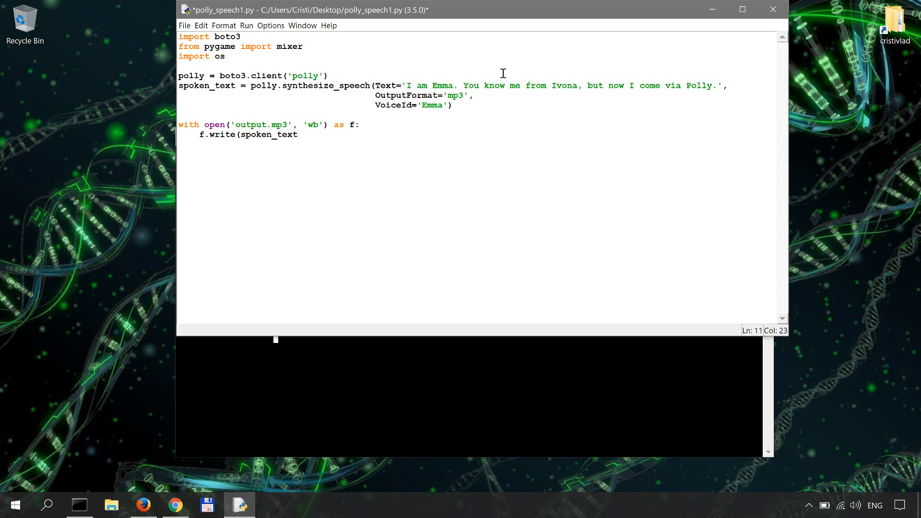
{"action": "type", "text": "["}
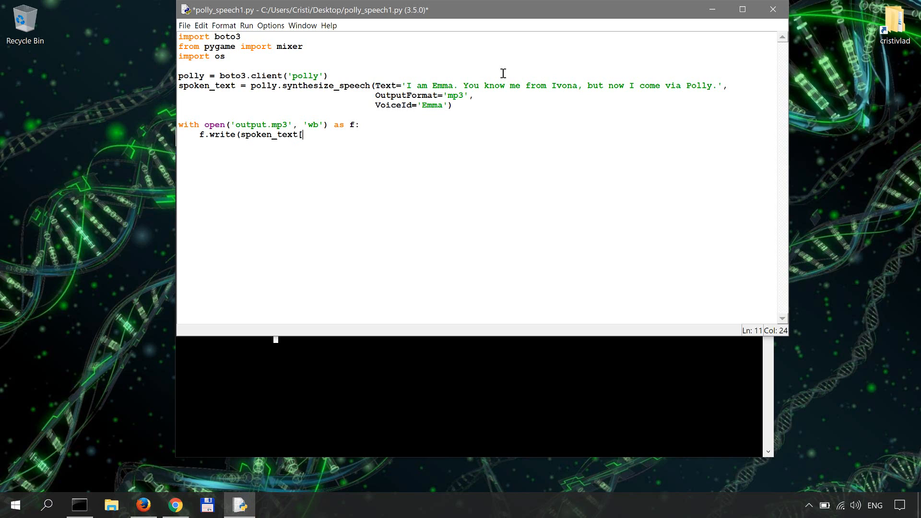
{"action": "type", "text": "'Audi"}
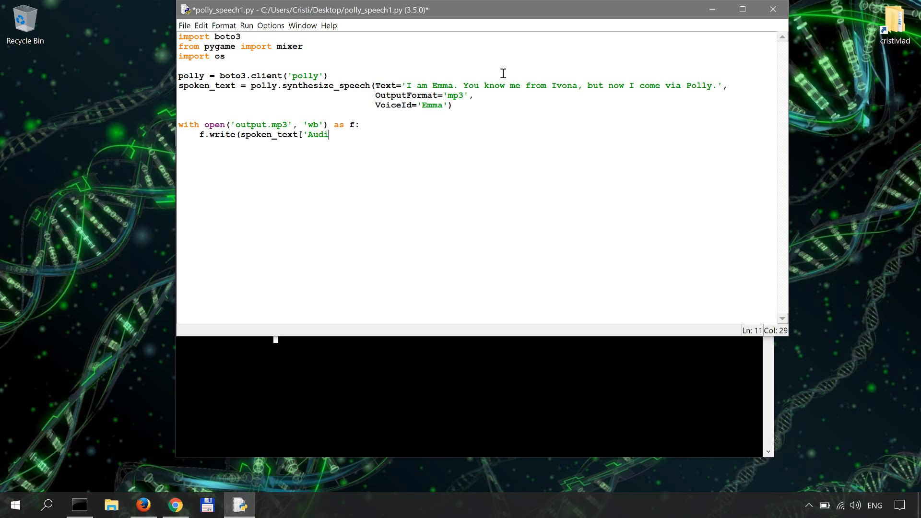
{"action": "type", "text": "oStream"}
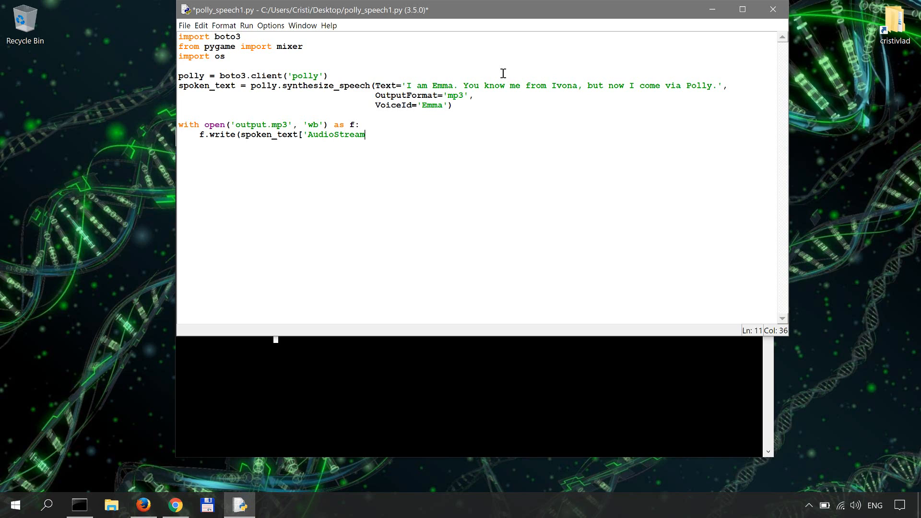
{"action": "type", "text": "].read("}
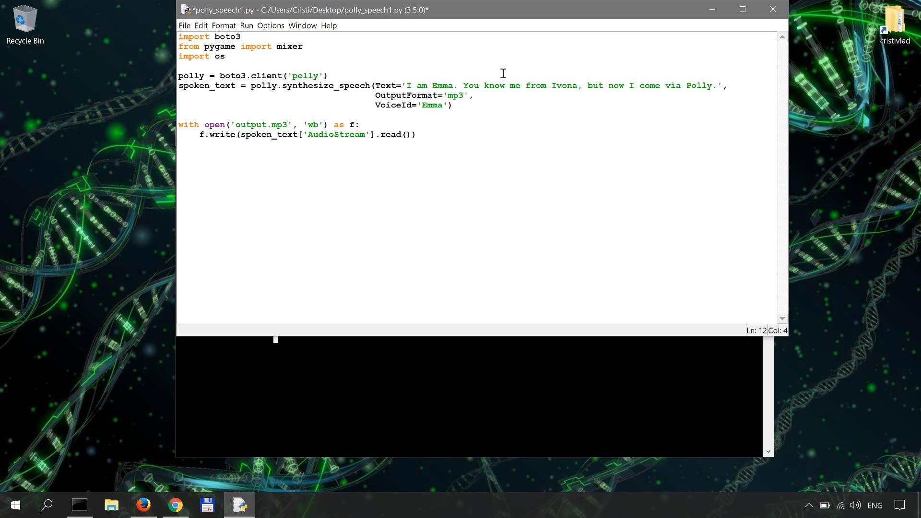
{"action": "type", "text": "f.close("}
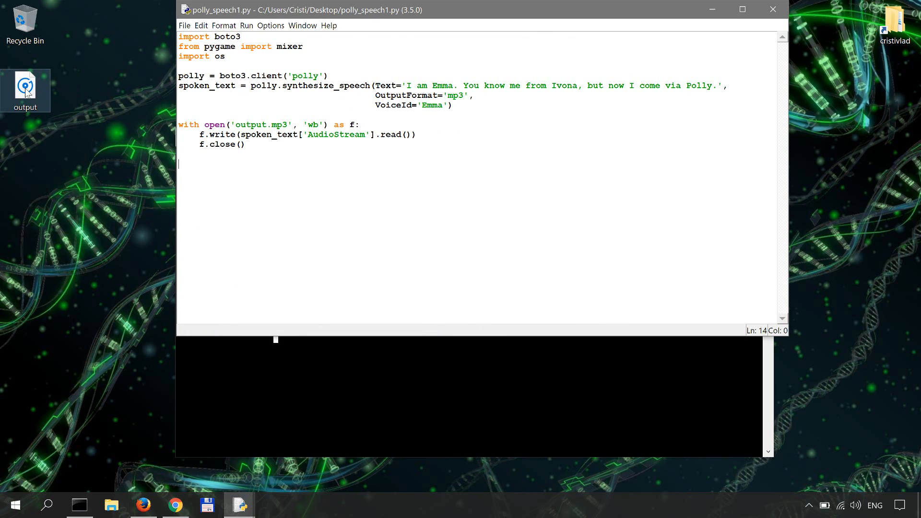
- Open the desktop output file in Groove Music
{"action": "double_click", "coordinate": [24, 86]}
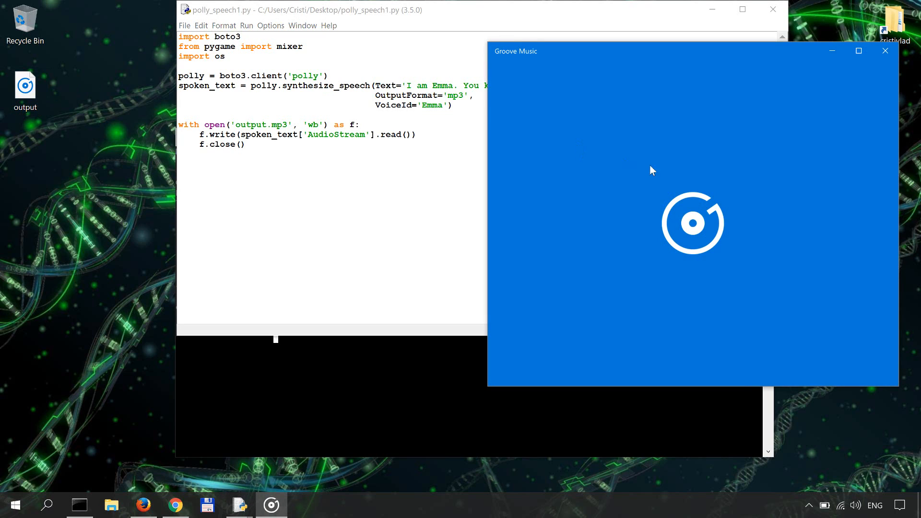
{"action": "mouse_move", "coordinate": [699, 173]}
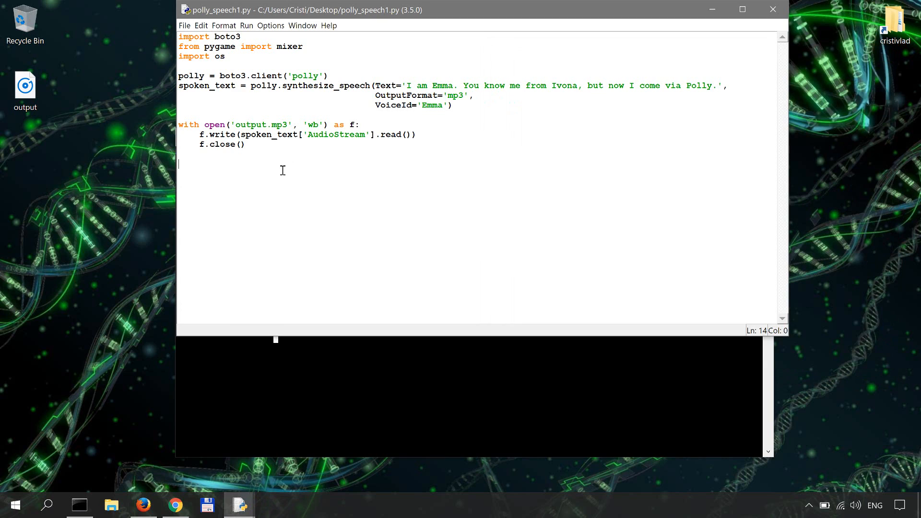
{"action": "mouse_move", "coordinate": [265, 182]}
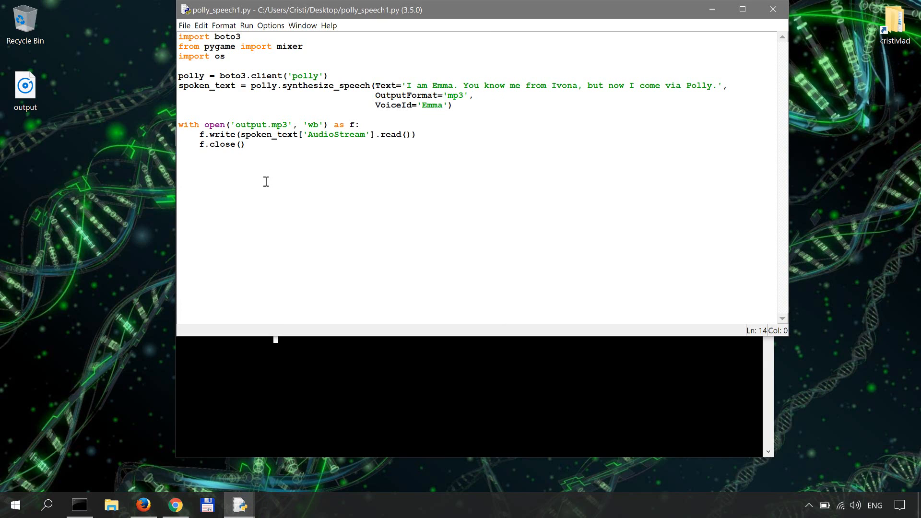
{"action": "mouse_move", "coordinate": [260, 203]}
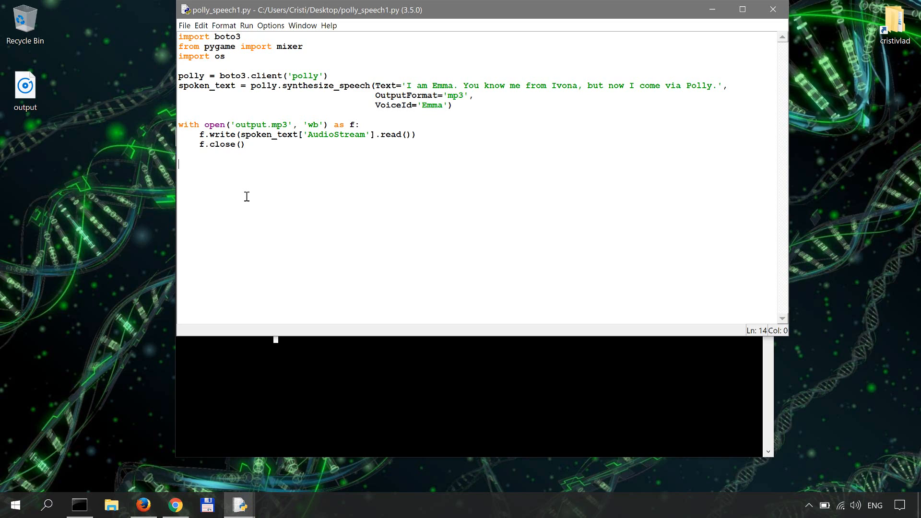
{"action": "mouse_move", "coordinate": [240, 174]}
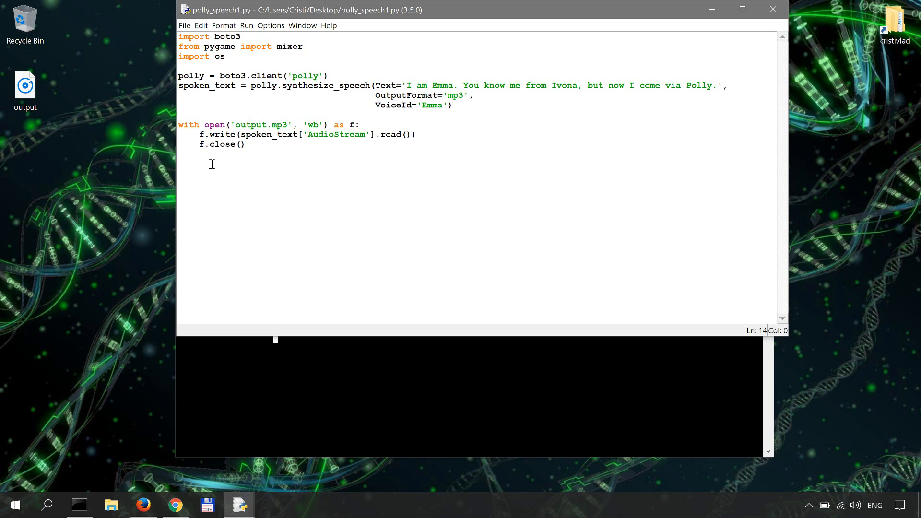
{"action": "mouse_move", "coordinate": [463, 209]}
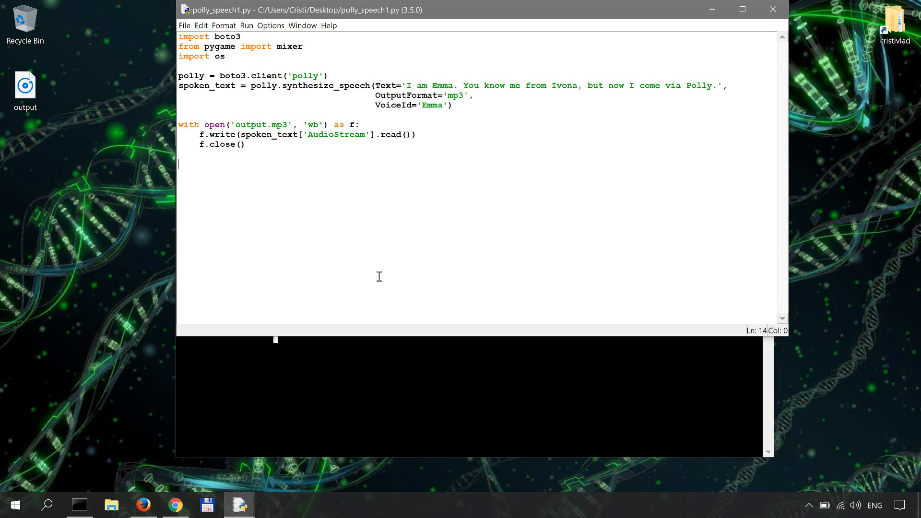
{"action": "mouse_move", "coordinate": [225, 256]}
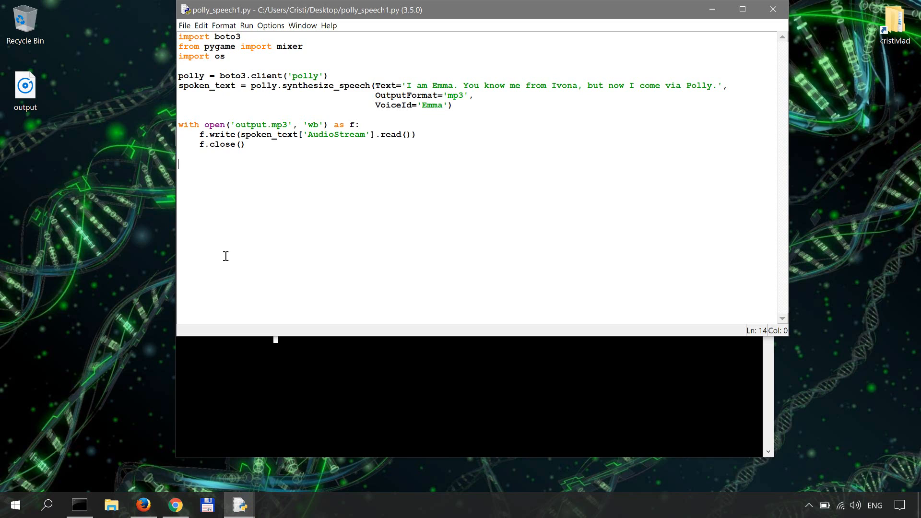
{"action": "mouse_move", "coordinate": [345, 154]}
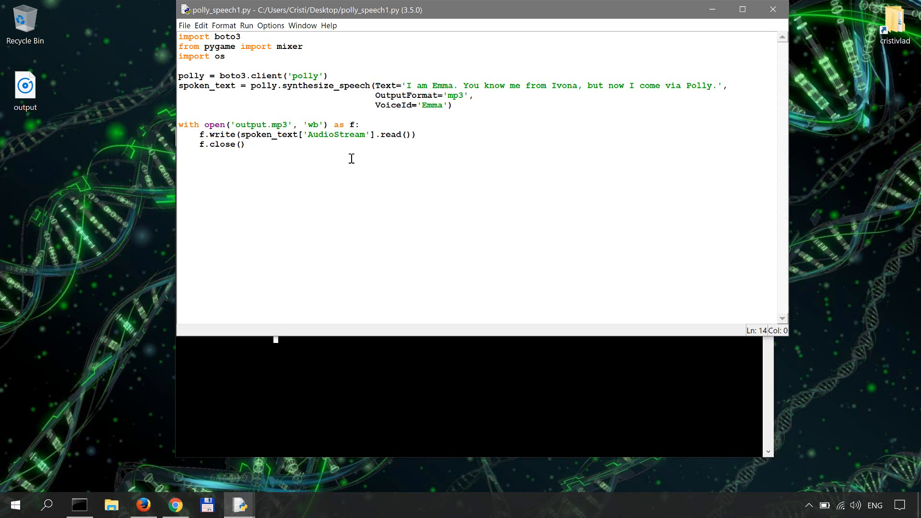
{"action": "mouse_move", "coordinate": [481, 269]}
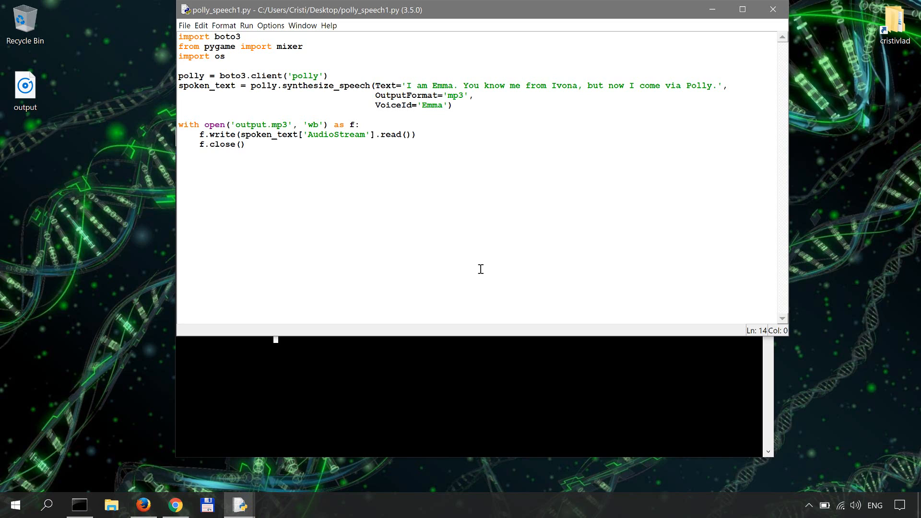
- Add mixer.init(), mixer.music.load('output.mp3') and mixer.music.play() lines
{"action": "type", "text": "mixer."}
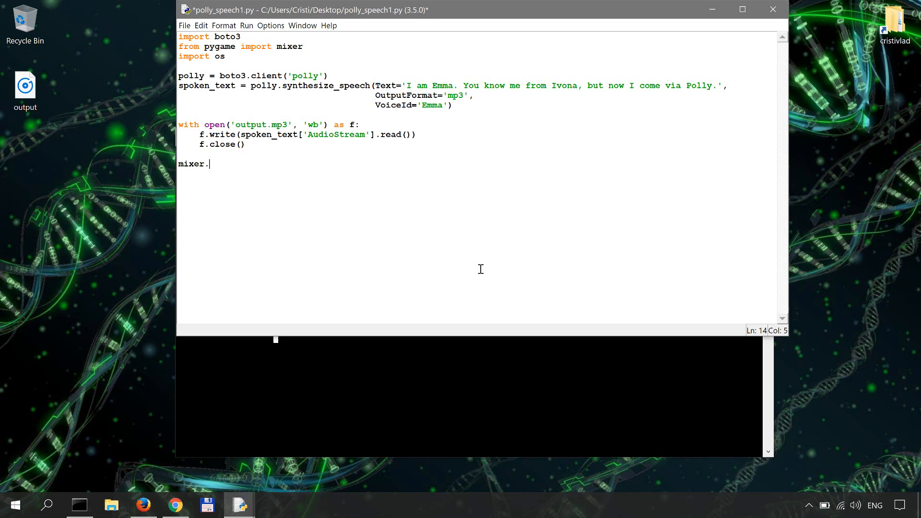
{"action": "type", "text": "init()"}
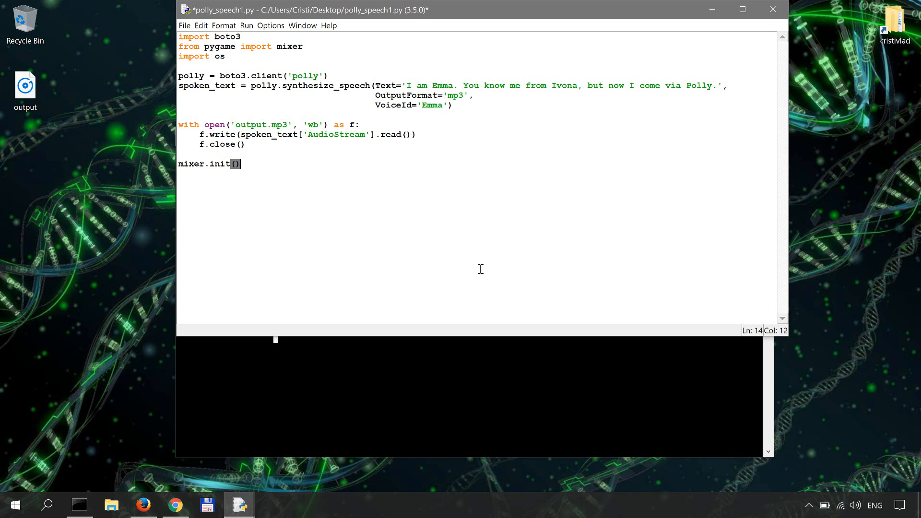
{"action": "type", "text": "mix"}
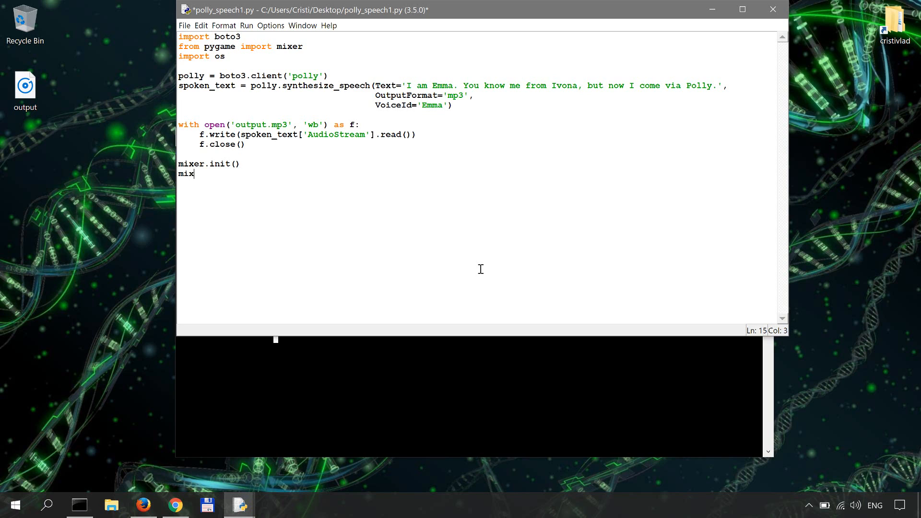
{"action": "type", "text": "er.m"}
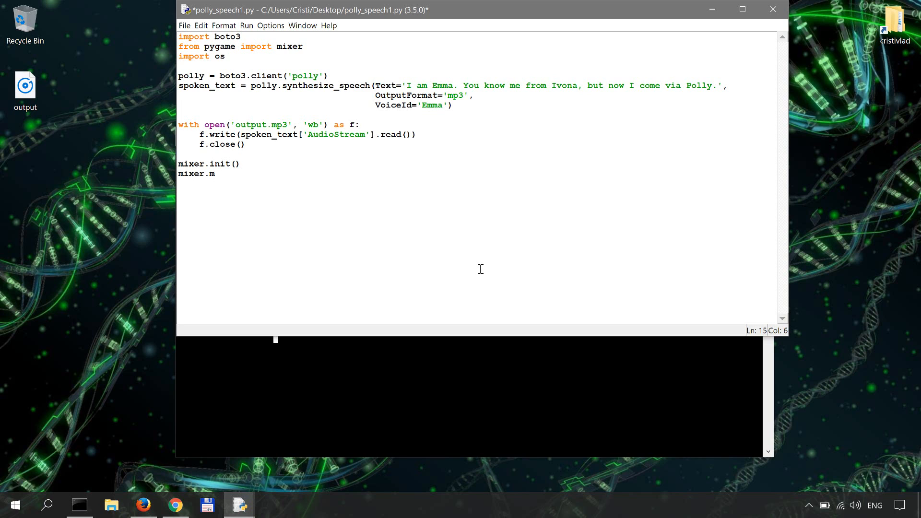
{"action": "type", "text": "usic"}
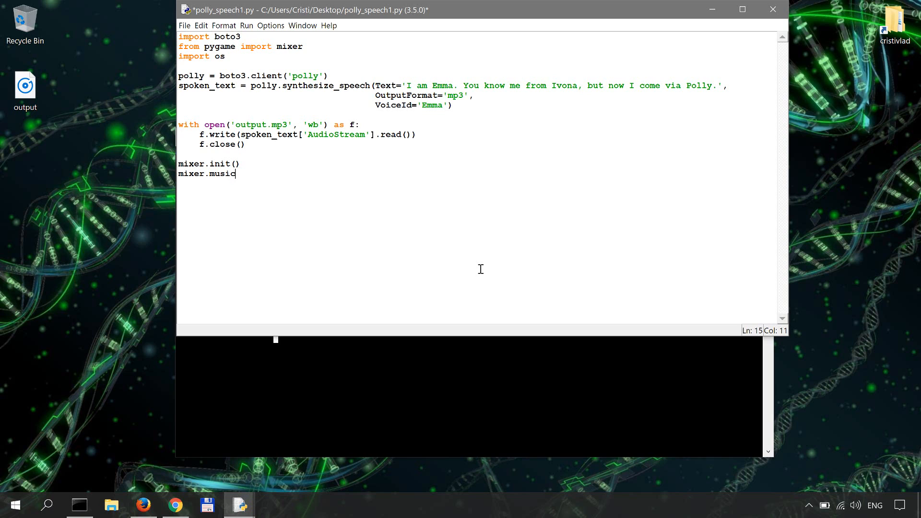
{"action": "type", "text": "."}
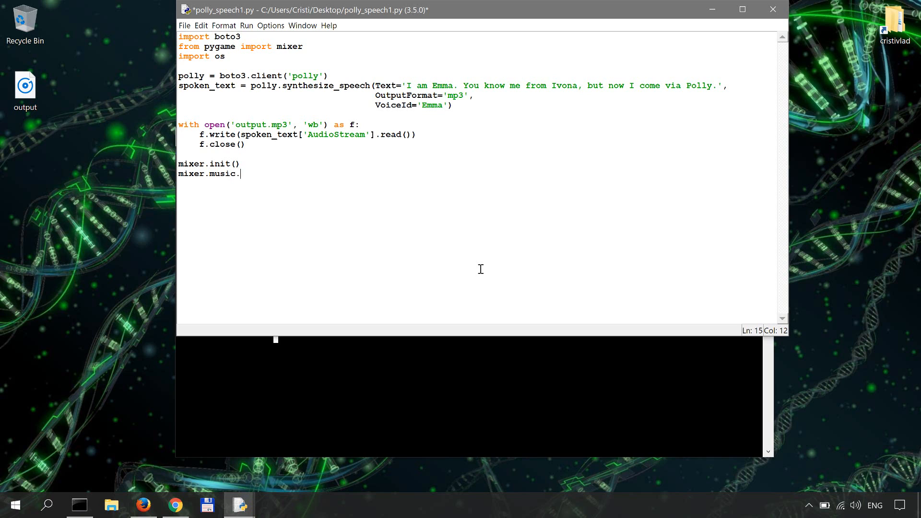
{"action": "type", "text": "load('out"}
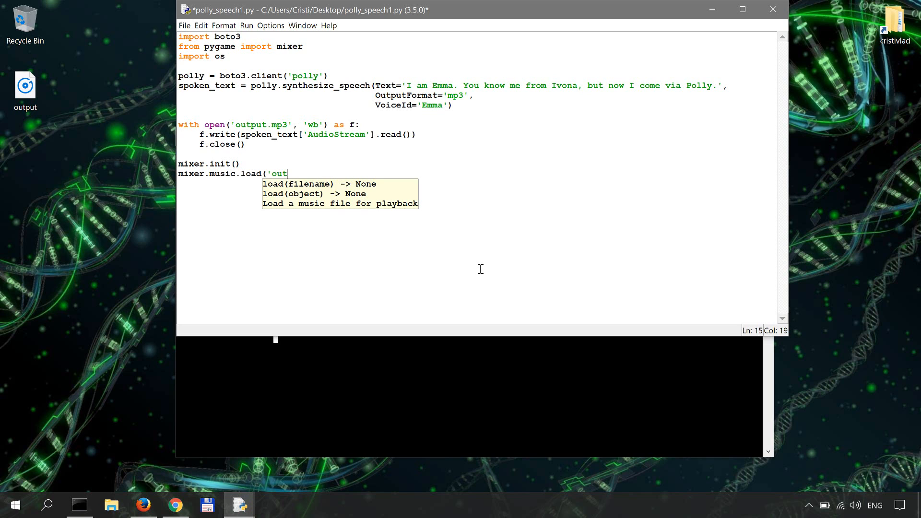
{"action": "type", "text": "put.m"}
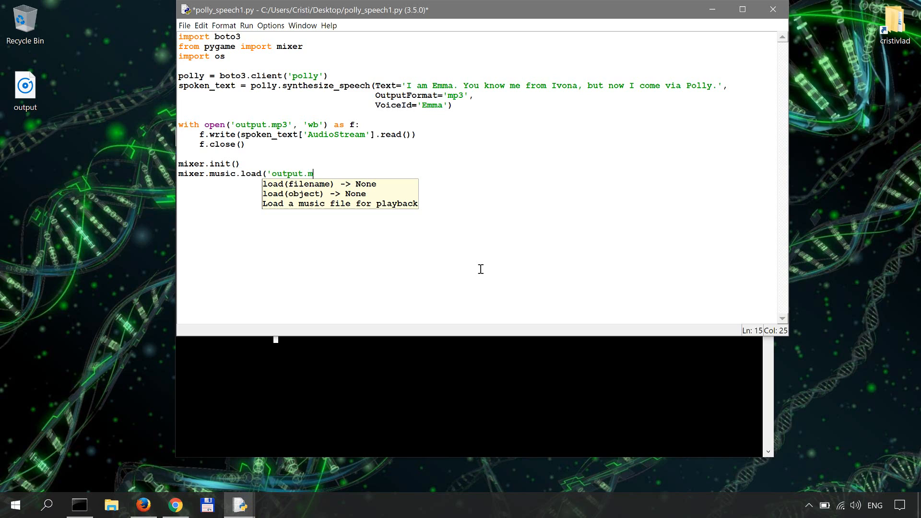
{"action": "type", "text": "p3')"}
{"action": "type", "text": "mixer.music.p"}
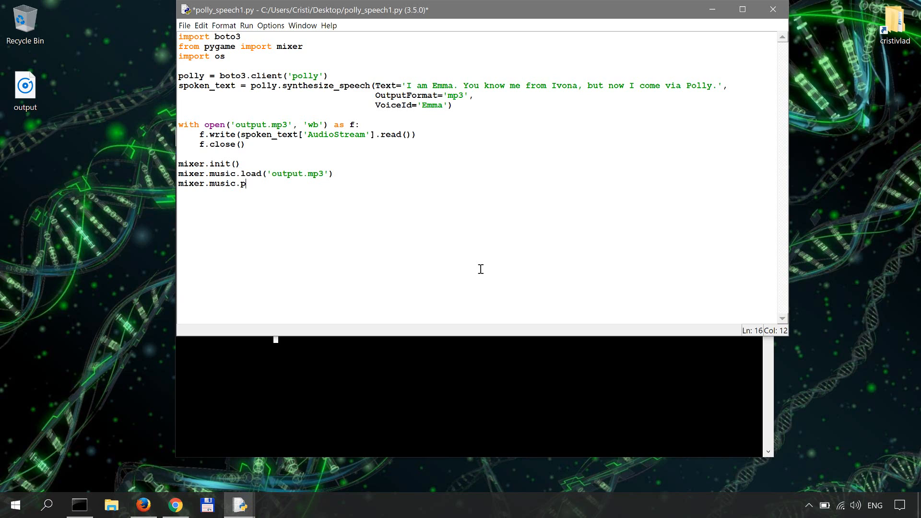
{"action": "type", "text": "lay"}
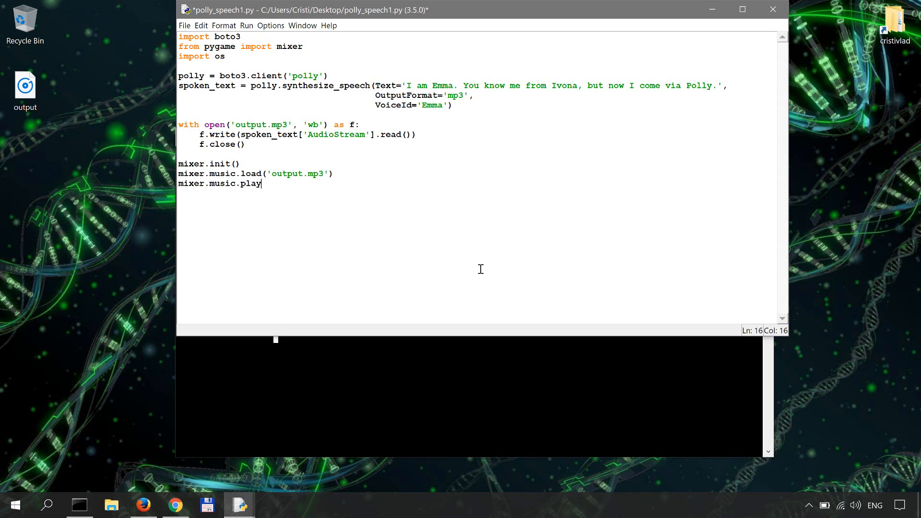
{"action": "type", "text": "()"}
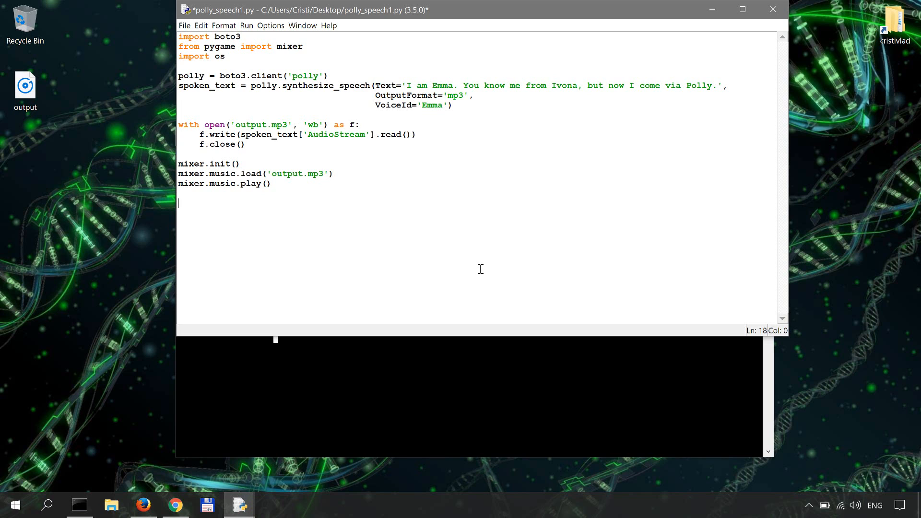
- Add a while mixer.music.get_busy() == True: pass loop
{"action": "type", "text": "while mixer.musi"}
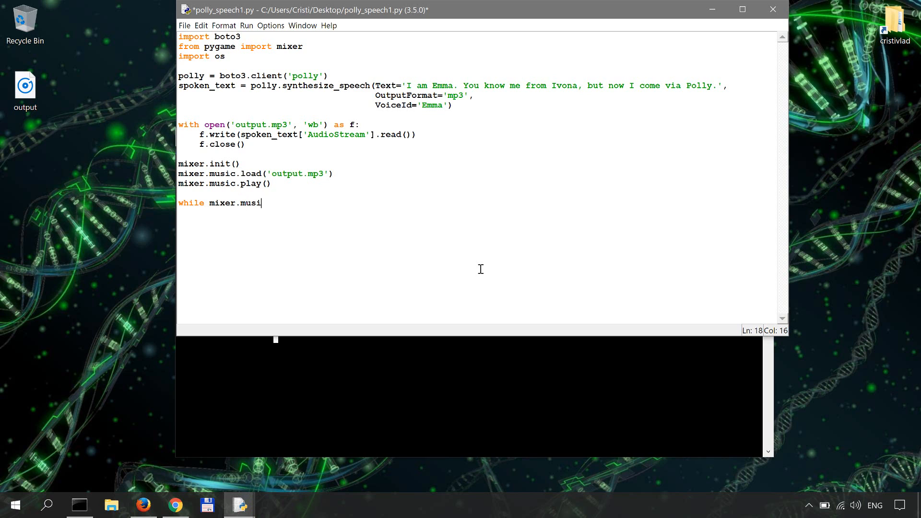
{"action": "type", "text": "c.get_"}
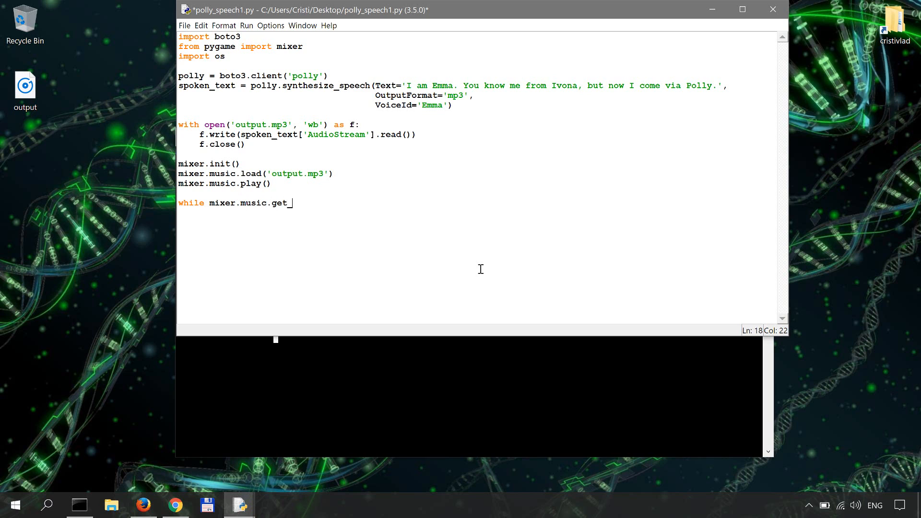
{"action": "type", "text": "busy()"}
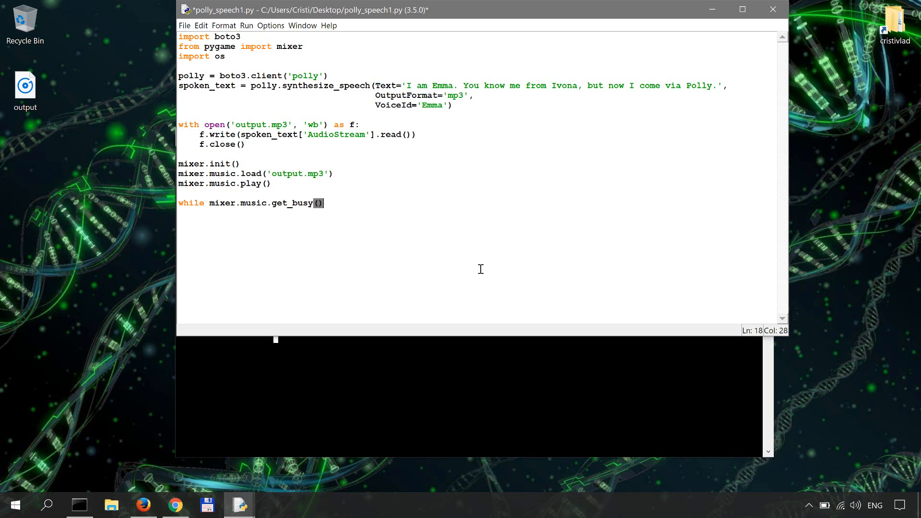
{"action": "type", "text": "== True:"}
{"action": "type", "text": "p"}
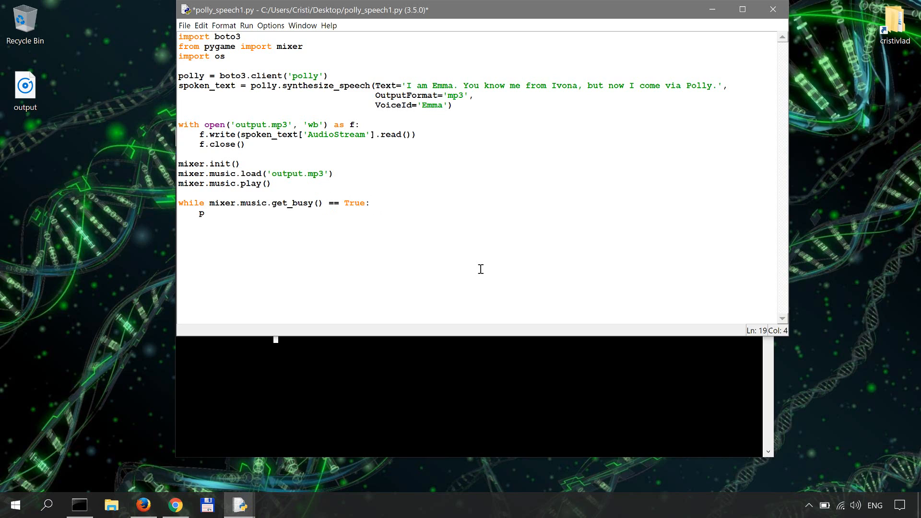
{"action": "type", "text": "ass"}
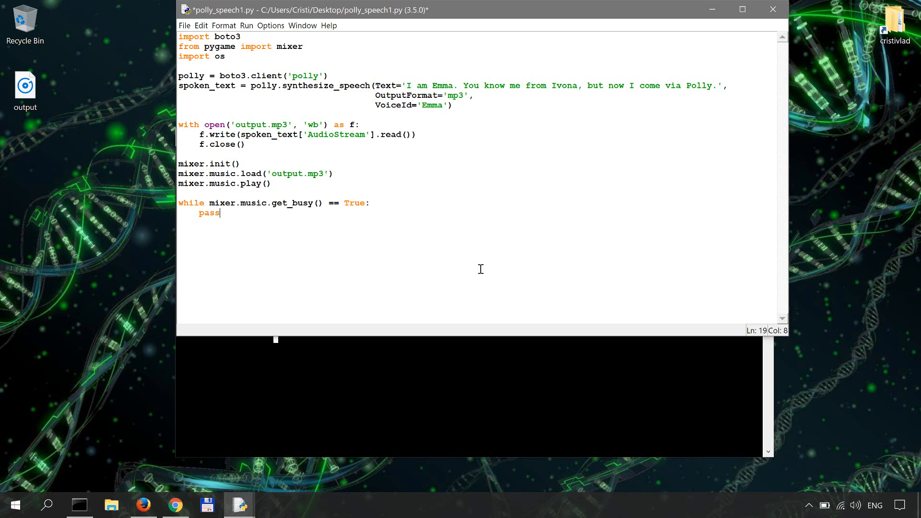
{"action": "key", "text": "enter"}
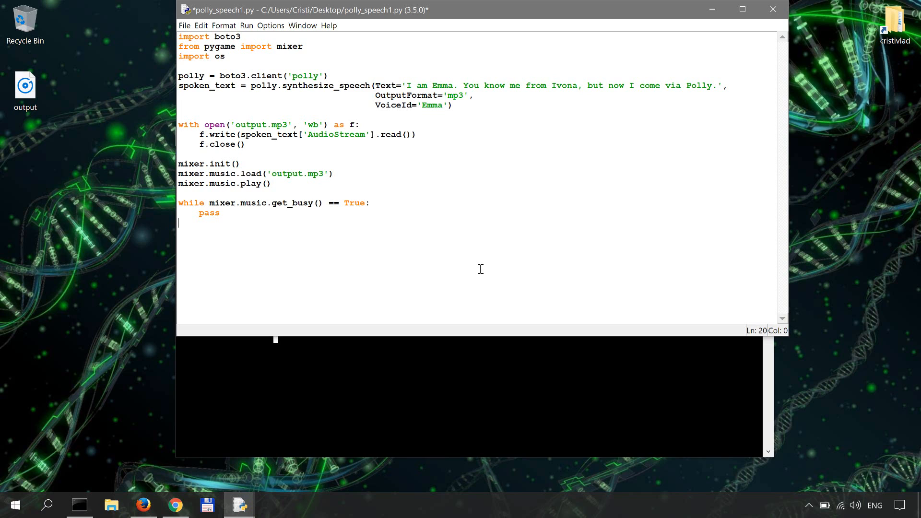
- Add mixer.quit() and os.remove('output.mp3') after the loop
{"action": "type", "text": "m"}
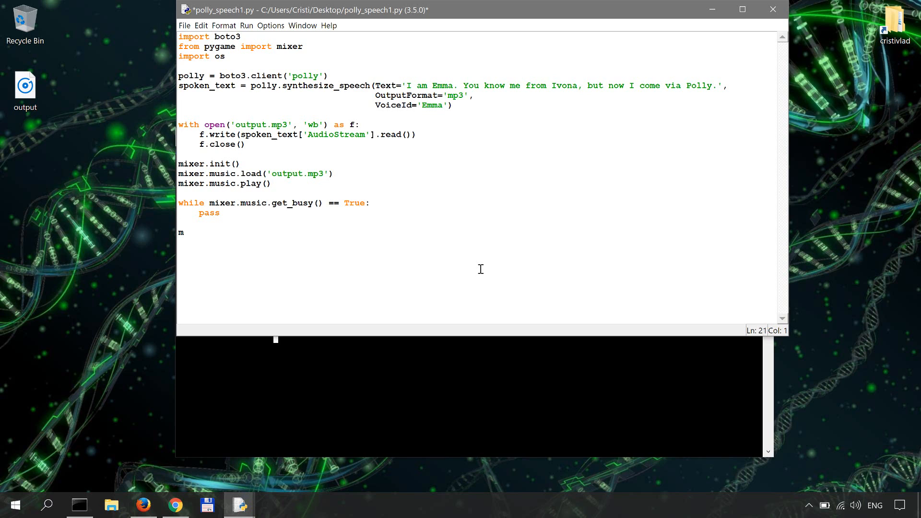
{"action": "type", "text": "ixer."}
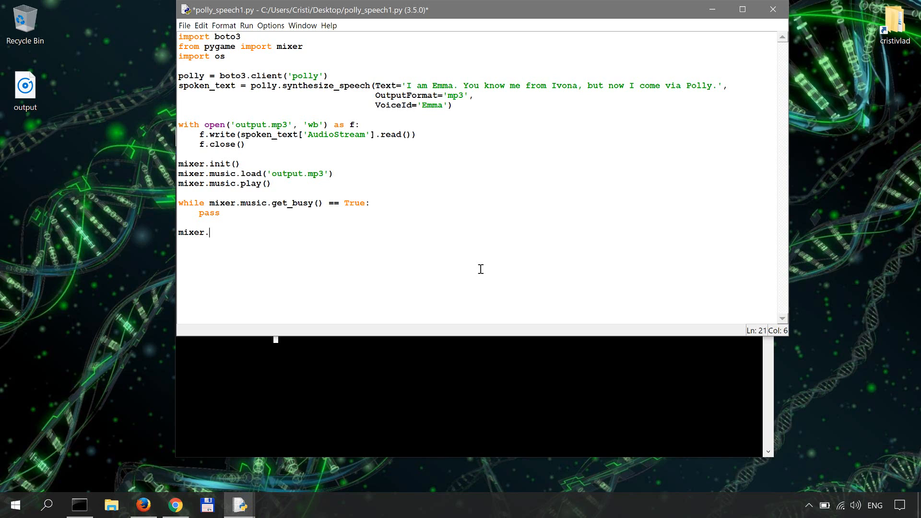
{"action": "type", "text": "quit()"}
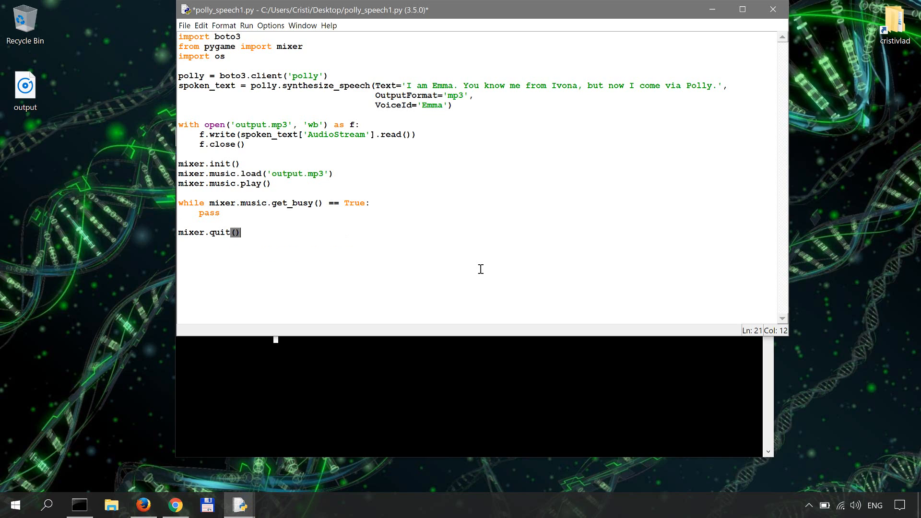
{"action": "type", "text": "os"}
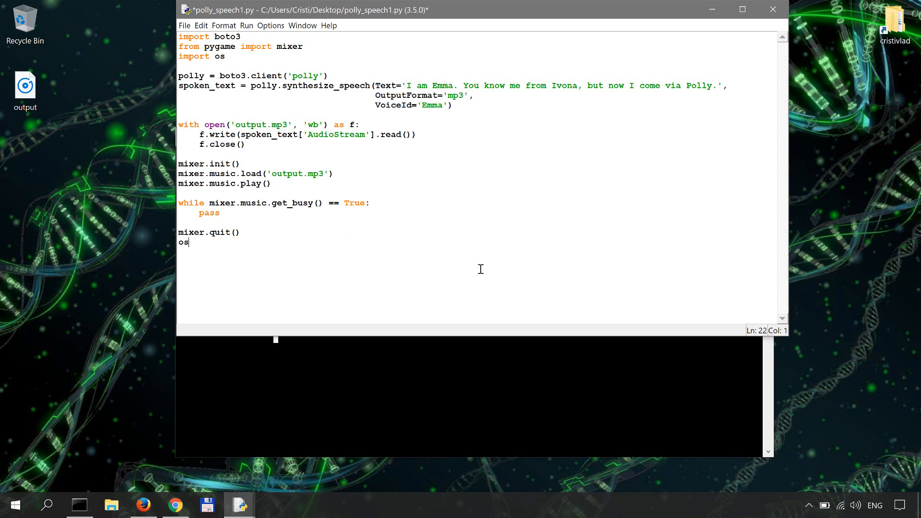
{"action": "type", "text": ".remove('o"}
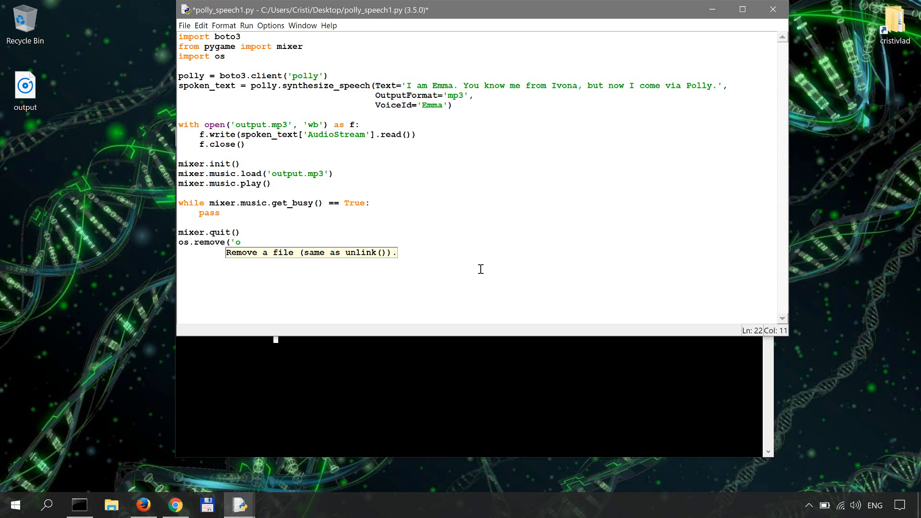
{"action": "type", "text": "utput.mp3"}
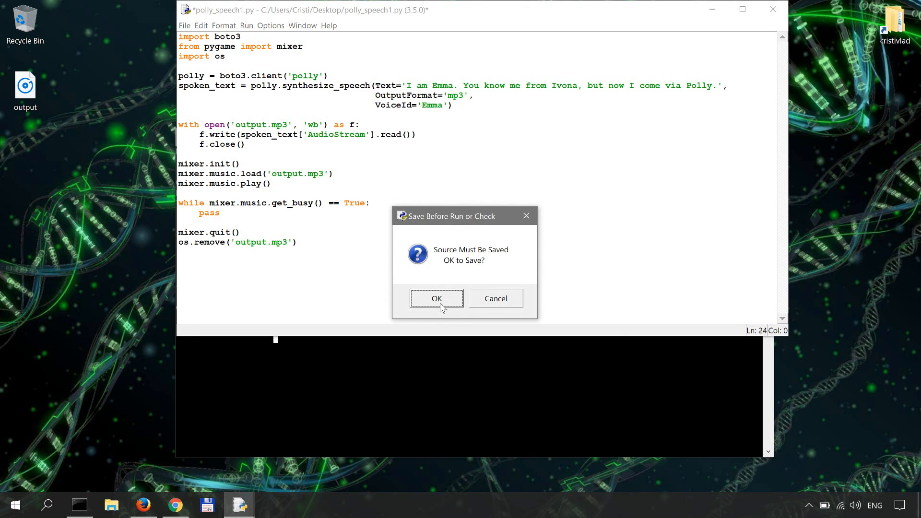
- Confirm saving polly_speech1.py before running it
{"action": "left_click", "coordinate": [437, 299]}
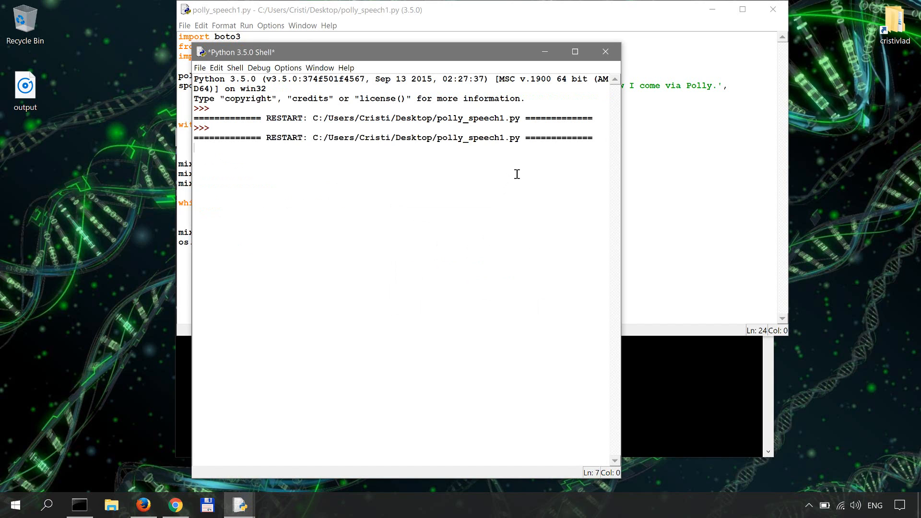
{"action": "mouse_move", "coordinate": [518, 165]}
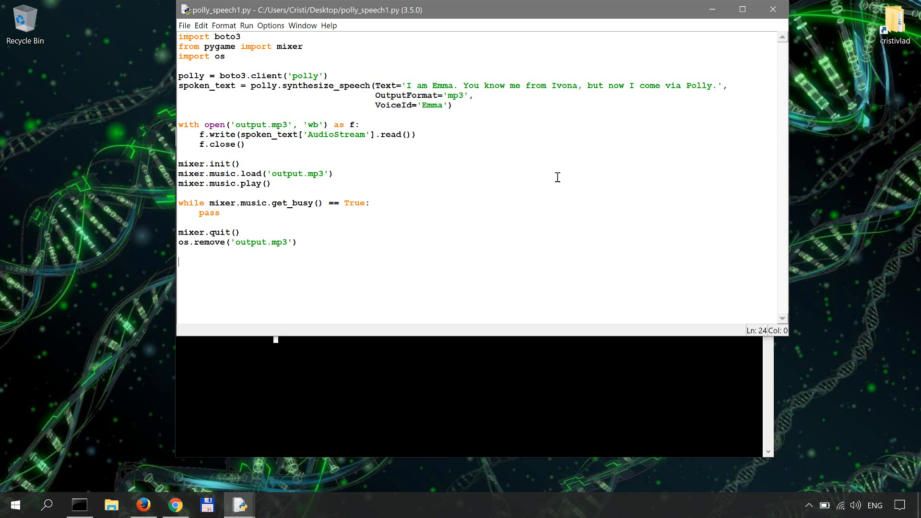
{"action": "mouse_move", "coordinate": [422, 243]}
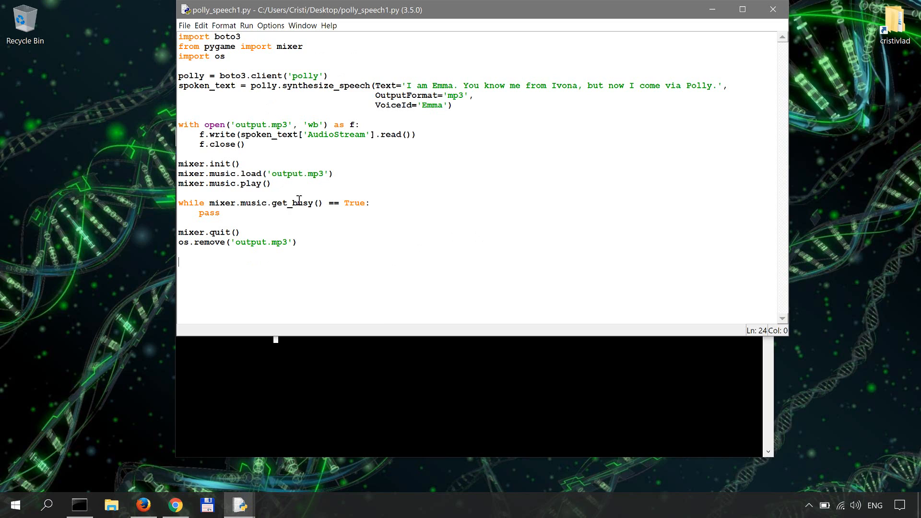
{"action": "mouse_move", "coordinate": [516, 171]}
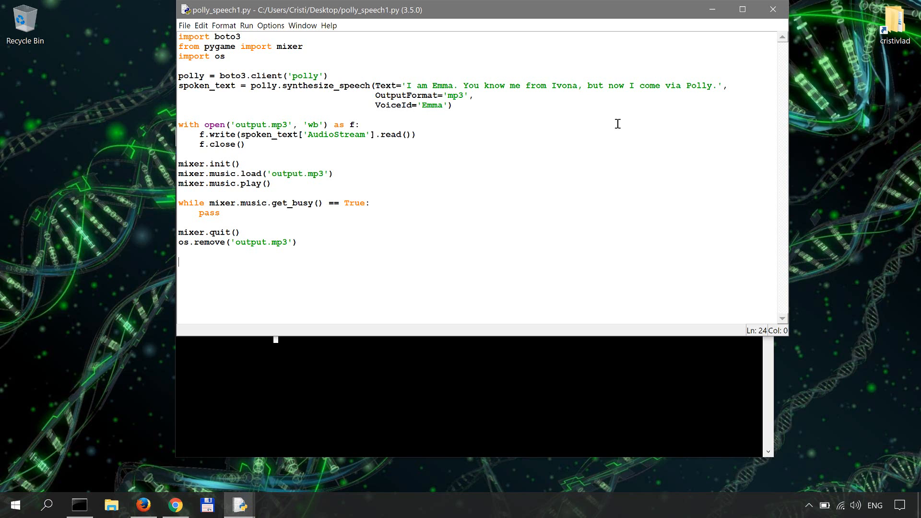
{"action": "mouse_move", "coordinate": [494, 172]}
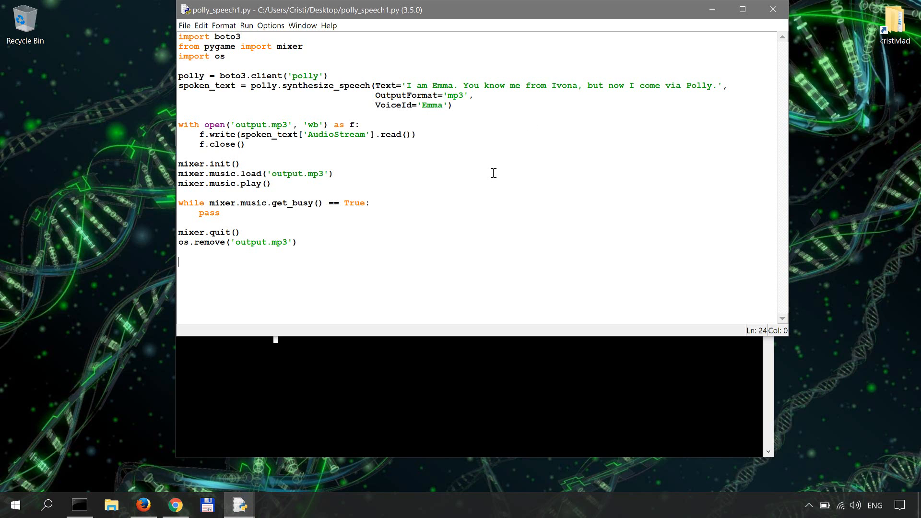